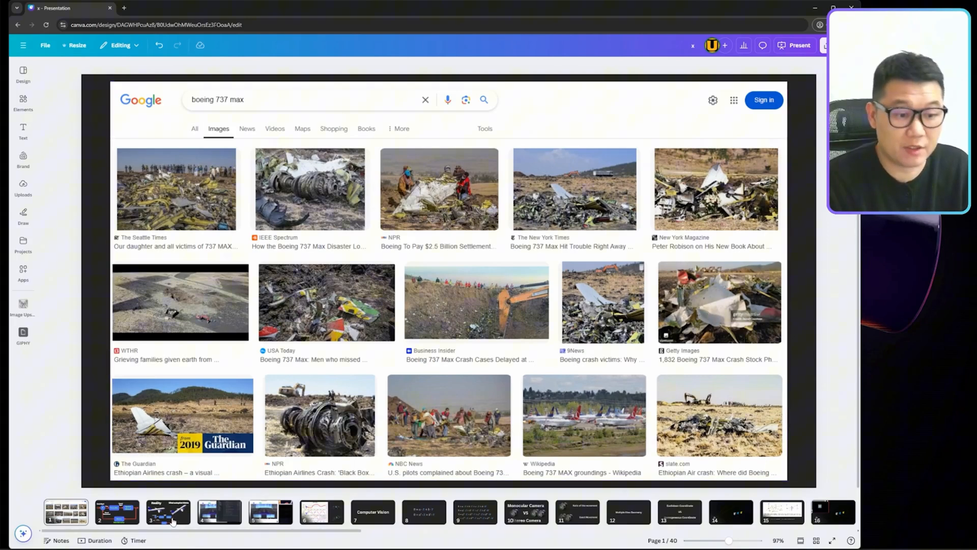
- Open slide 2's feedback control diagram and select its State Estimation label and the whole diagram
{"action": "left_click", "coordinate": [117, 515]}
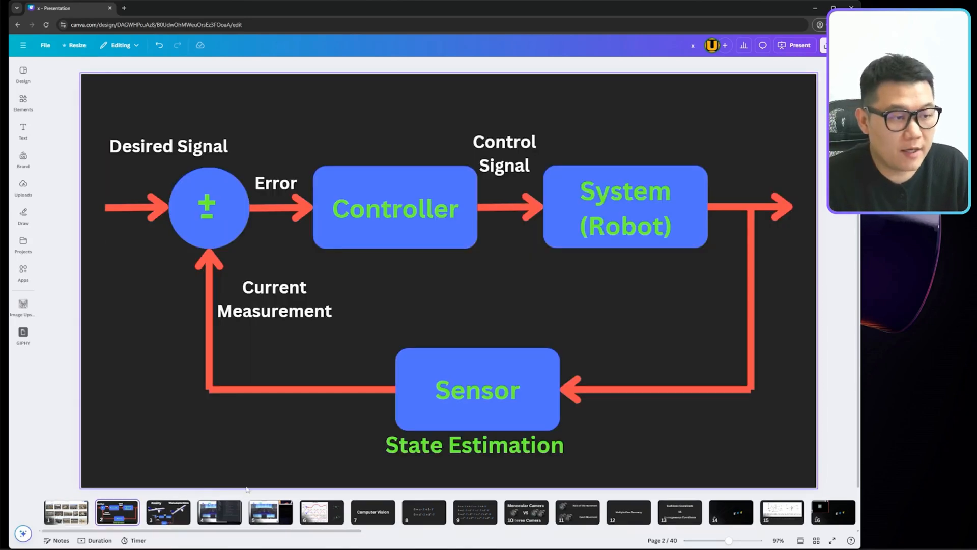
{"action": "mouse_move", "coordinate": [344, 460]}
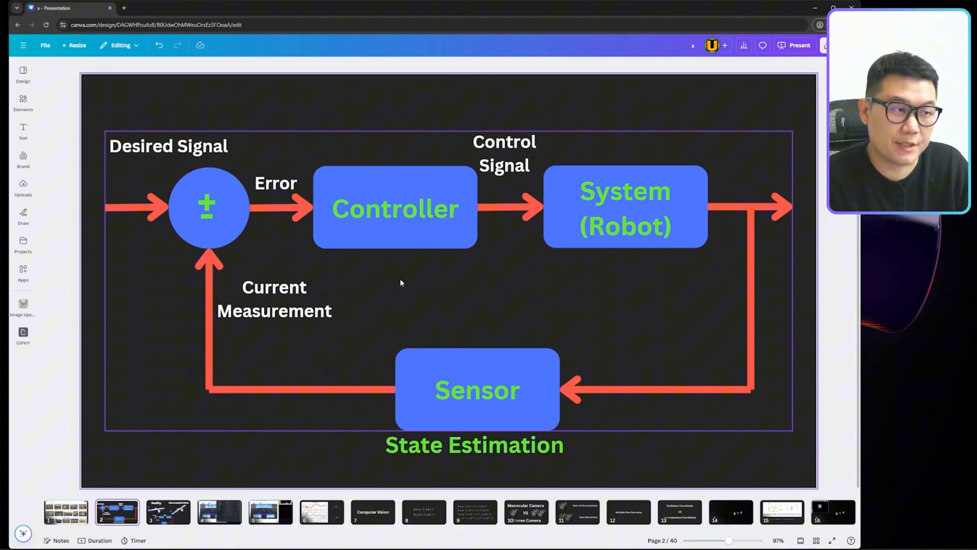
{"action": "left_click", "coordinate": [474, 445]}
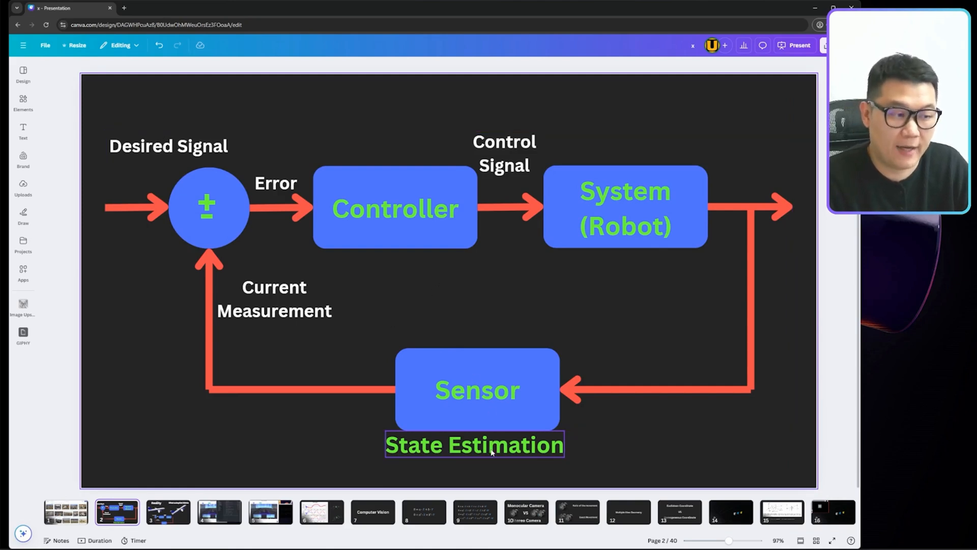
{"action": "left_click", "coordinate": [447, 405]}
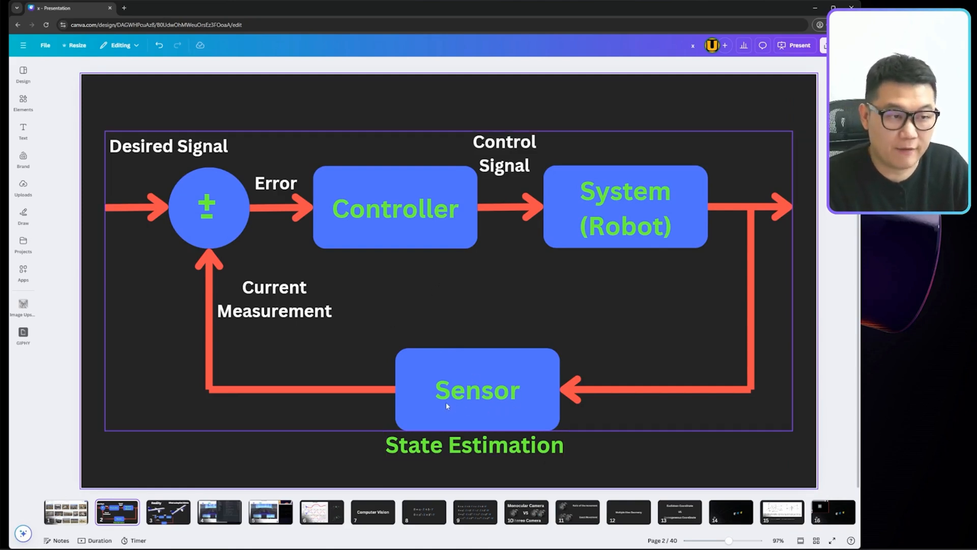
{"action": "mouse_move", "coordinate": [260, 243]}
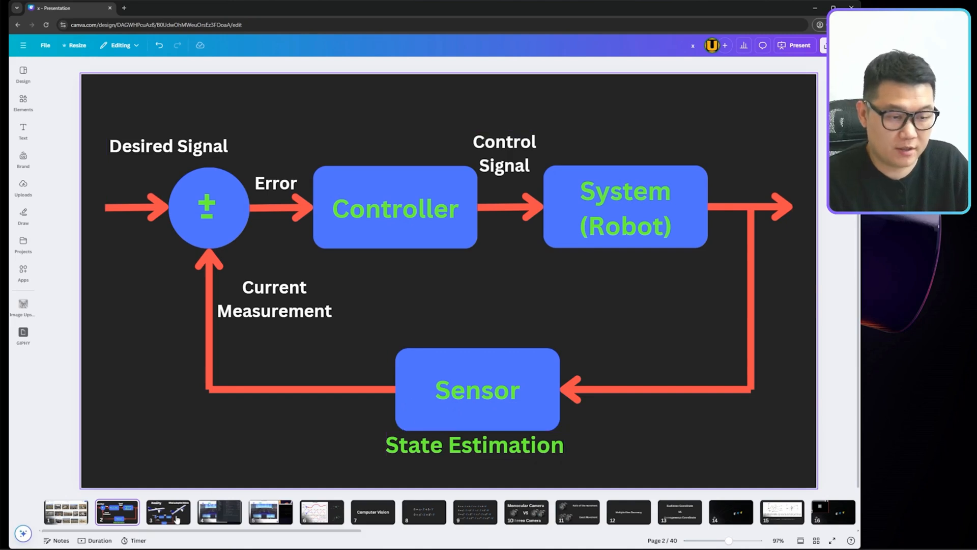
- Open slide 3, comparing real and autopilot-perceived airplane attitude
{"action": "left_click", "coordinate": [168, 512]}
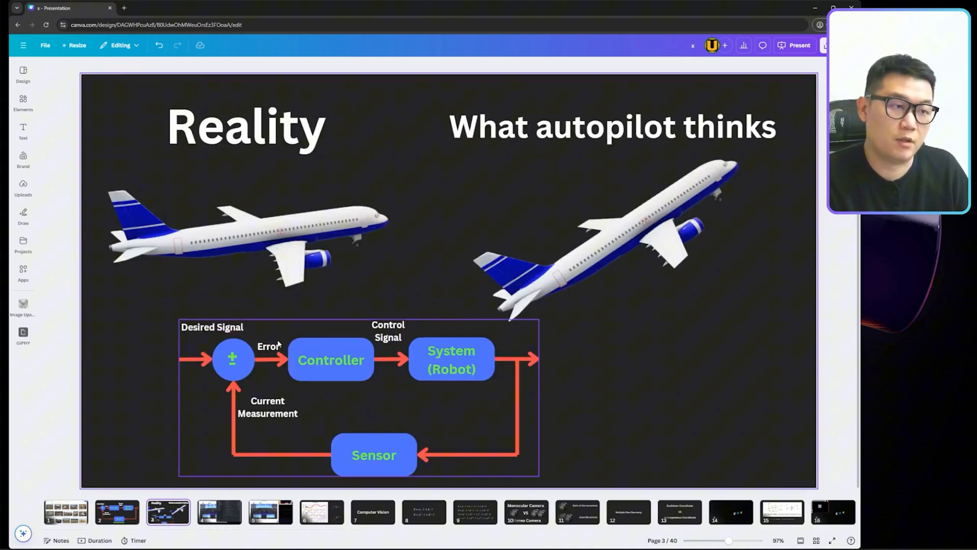
{"action": "mouse_move", "coordinate": [301, 419]}
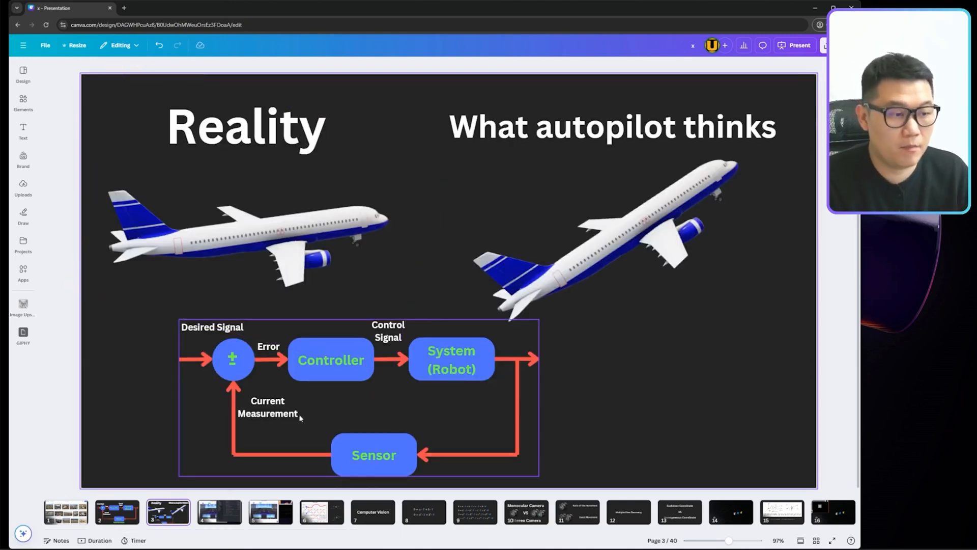
{"action": "mouse_move", "coordinate": [382, 469]}
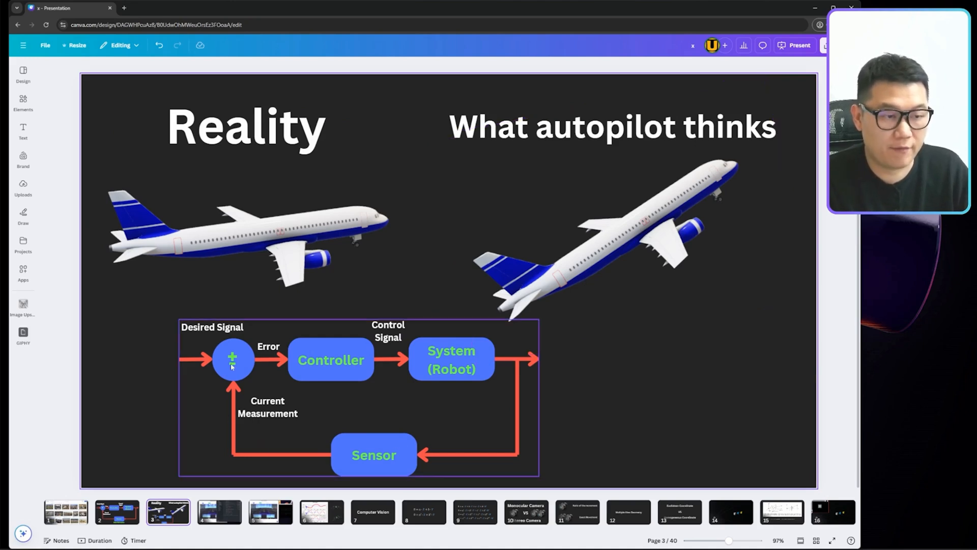
{"action": "mouse_move", "coordinate": [319, 371]}
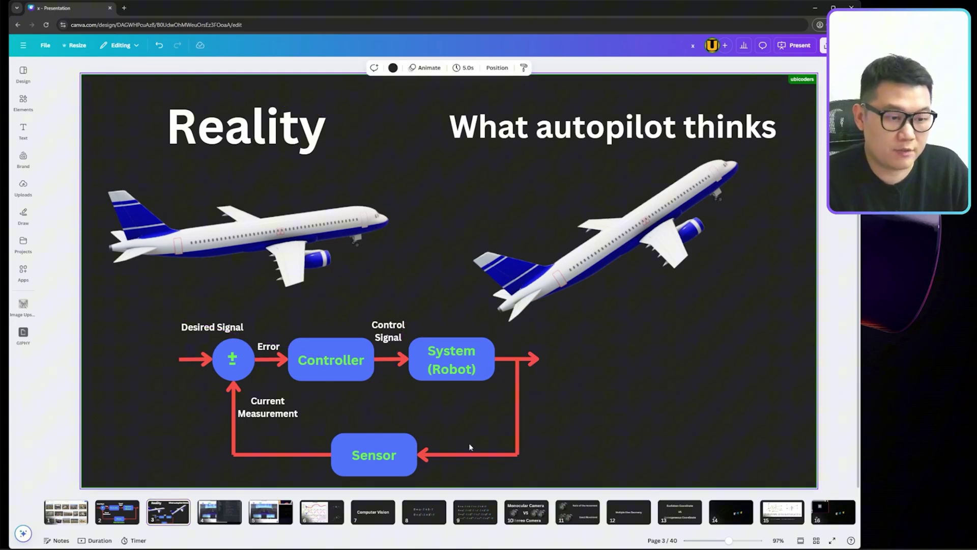
{"action": "mouse_move", "coordinate": [218, 517]}
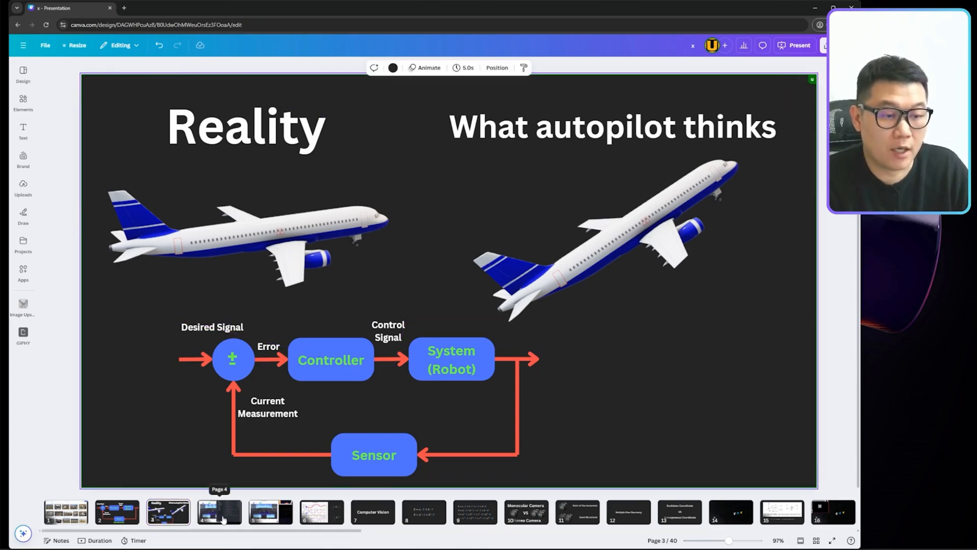
- Watch slide 4's multirotor simulator video, then open slide 5's flight demo with X, Y, Z graphs
{"action": "left_click", "coordinate": [218, 512]}
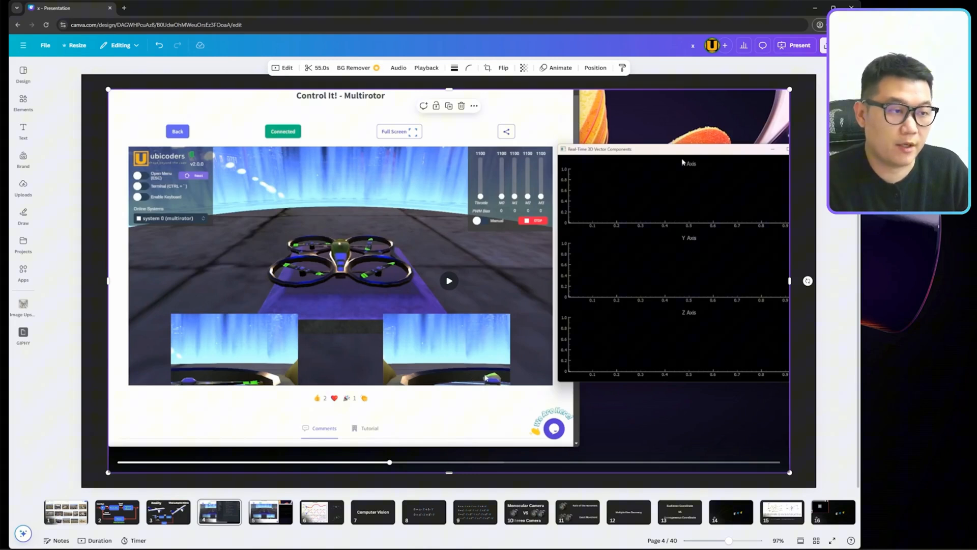
{"action": "mouse_move", "coordinate": [450, 285]}
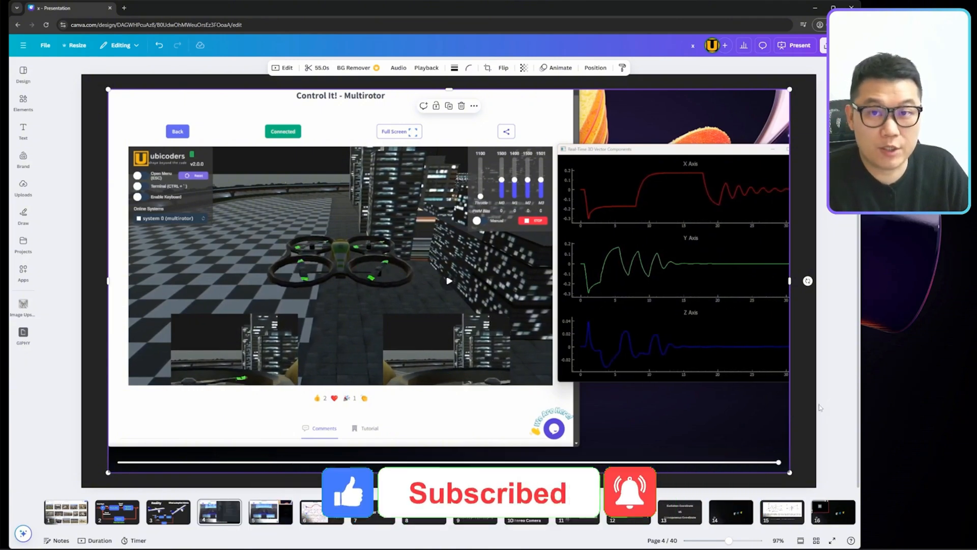
{"action": "left_click", "coordinate": [270, 511]}
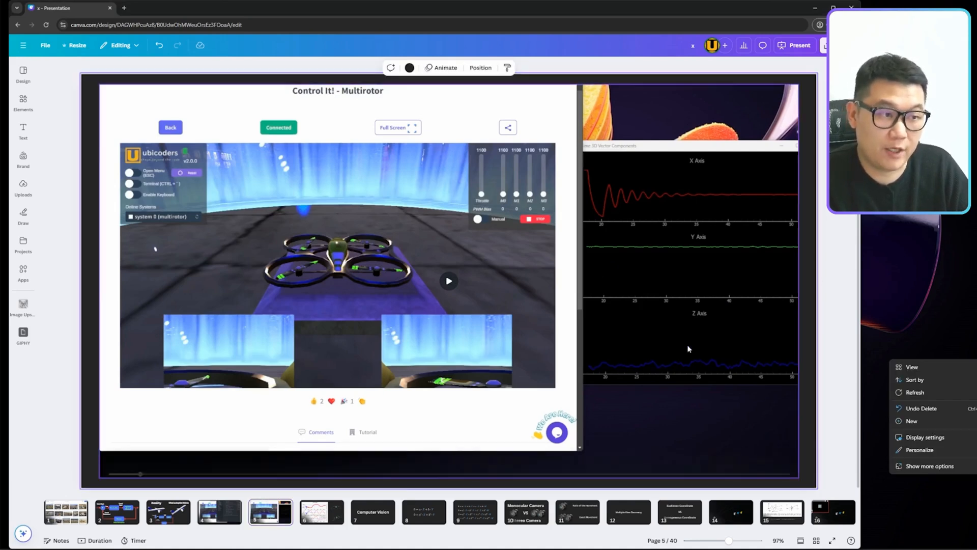
{"action": "mouse_move", "coordinate": [461, 303]}
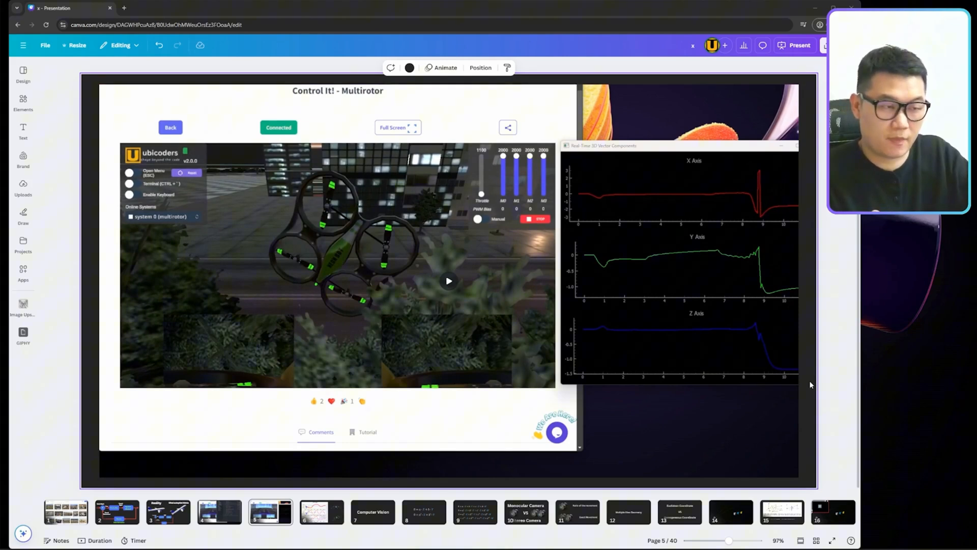
- Open slide 6 with Euler angle plots beside two quadcopter images
{"action": "left_click", "coordinate": [321, 512]}
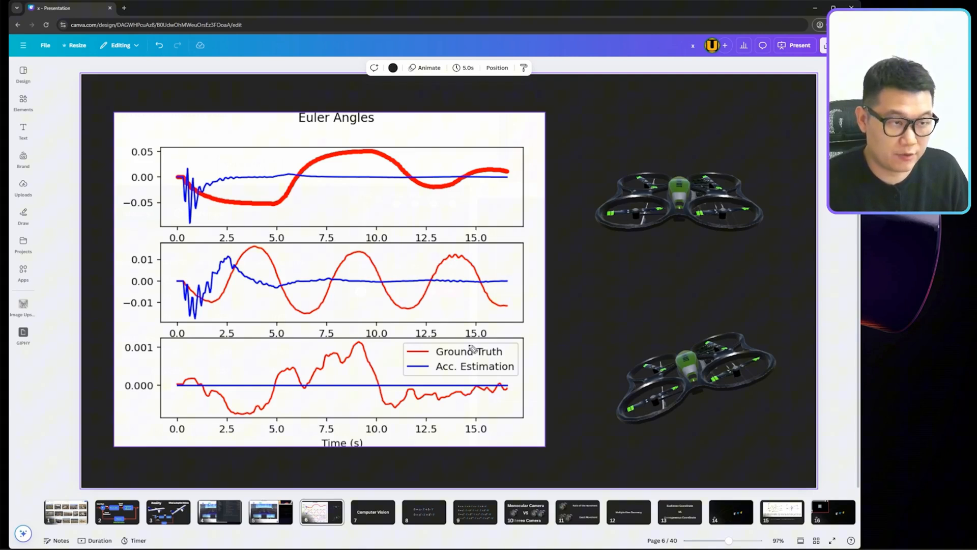
{"action": "mouse_move", "coordinate": [212, 192]}
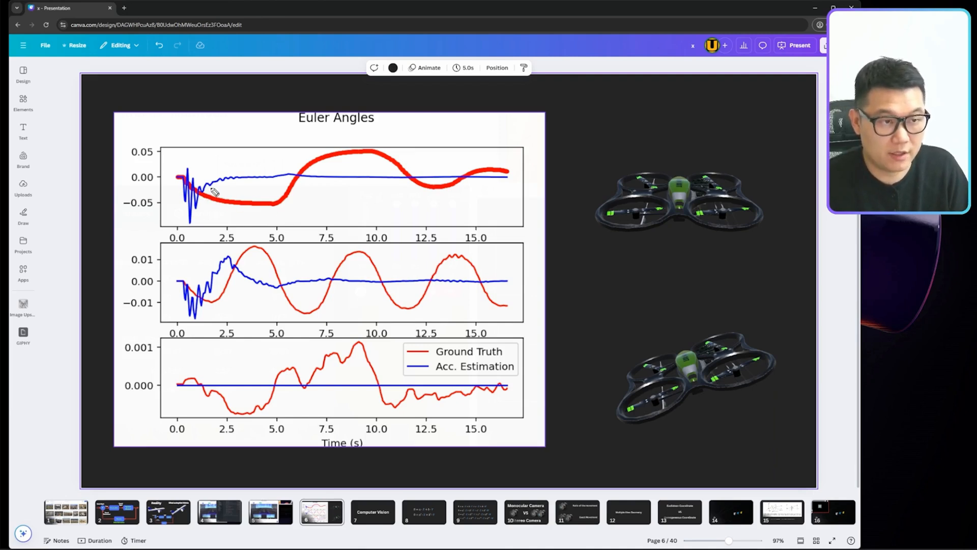
{"action": "mouse_move", "coordinate": [250, 185]}
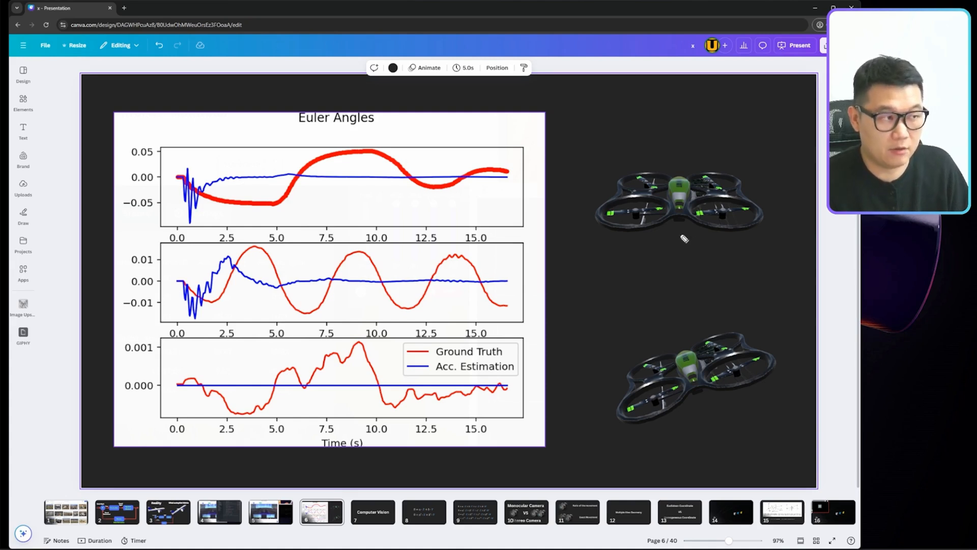
{"action": "mouse_move", "coordinate": [682, 252]}
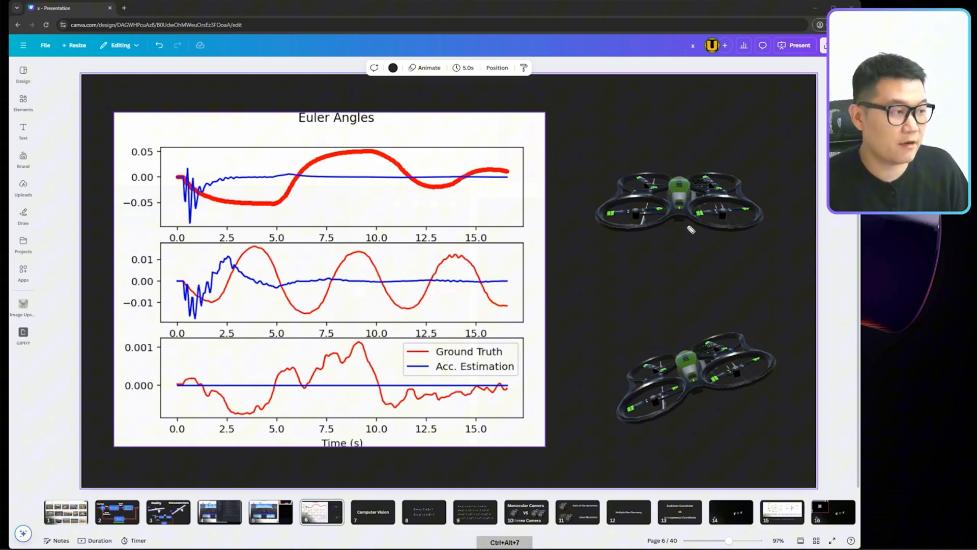
{"action": "mouse_move", "coordinate": [700, 390]}
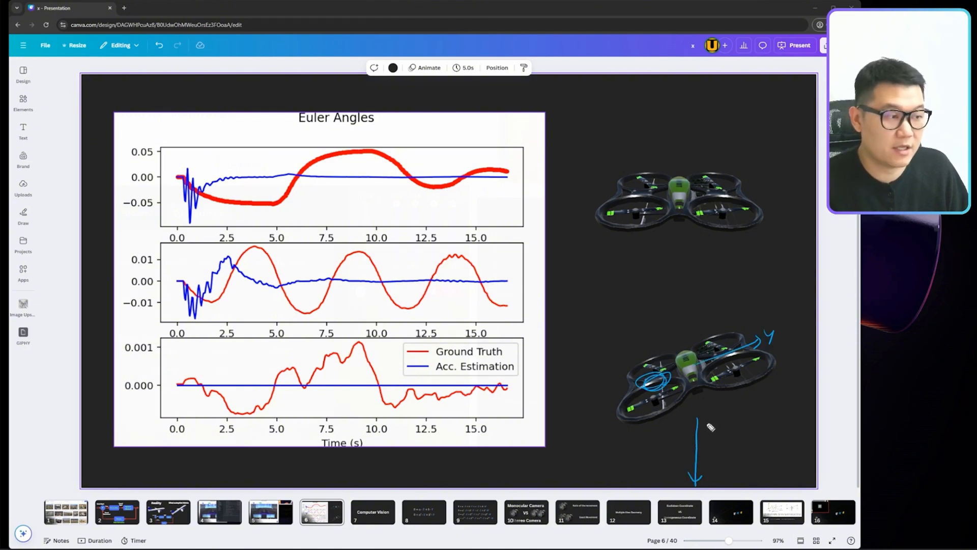
{"action": "mouse_move", "coordinate": [707, 424]}
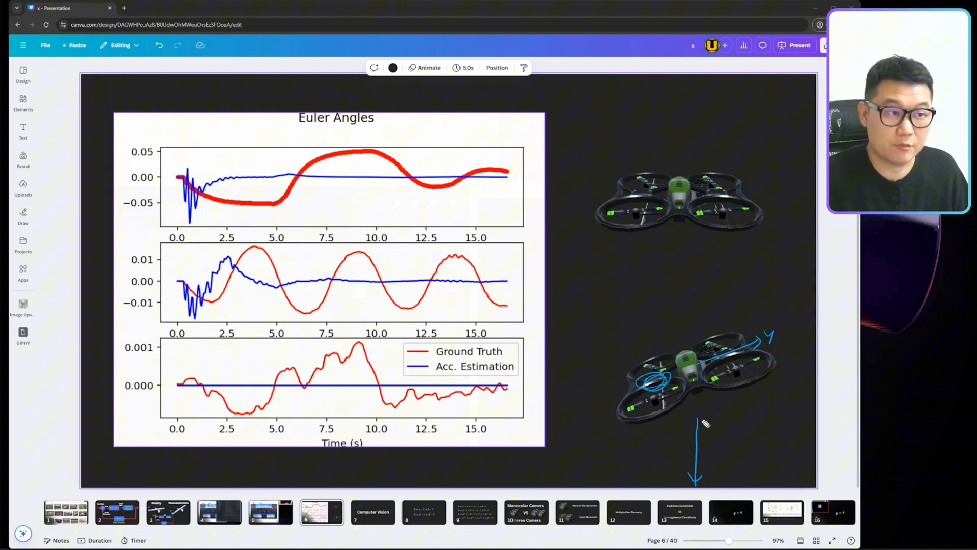
{"action": "mouse_move", "coordinate": [674, 293]}
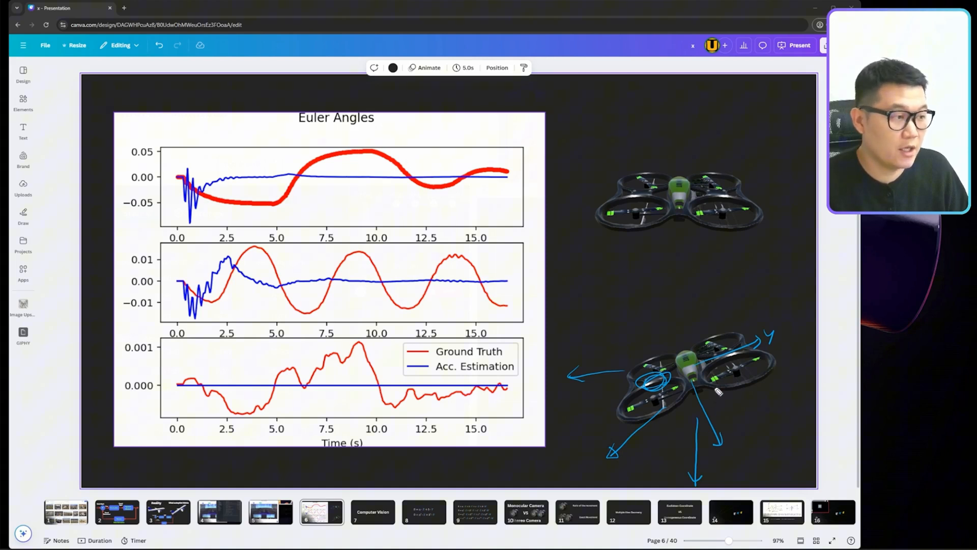
{"action": "mouse_move", "coordinate": [687, 232]}
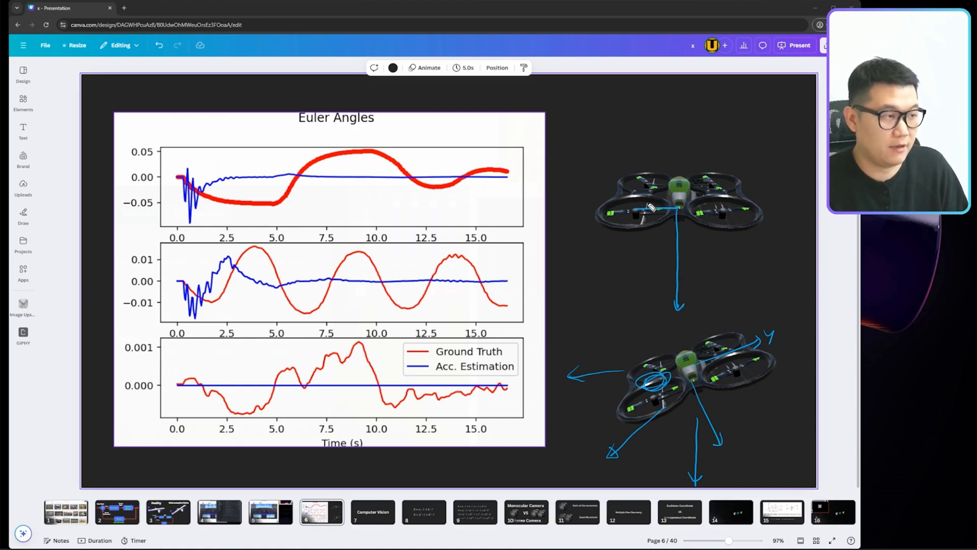
{"action": "mouse_move", "coordinate": [683, 222]}
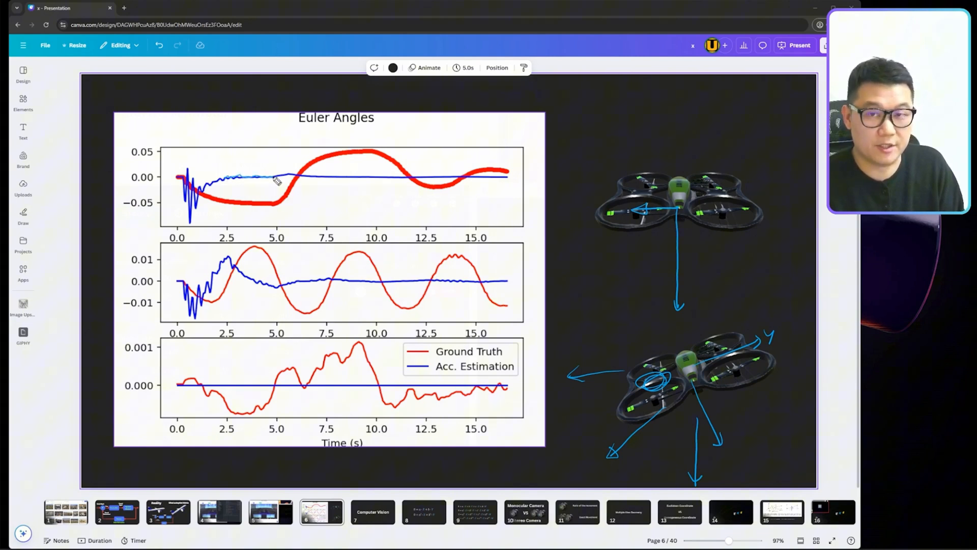
{"action": "mouse_move", "coordinate": [266, 200]}
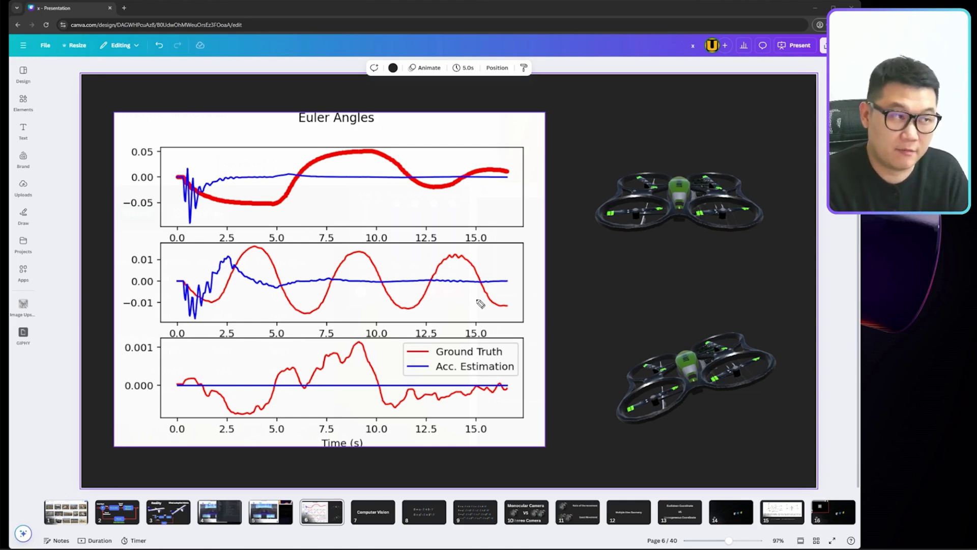
- Handwrite 'dV/dt = accel' beside the upper quadcopter
{"action": "left_click_drag", "start_coordinate": [558, 125], "coordinate": [586, 169]}
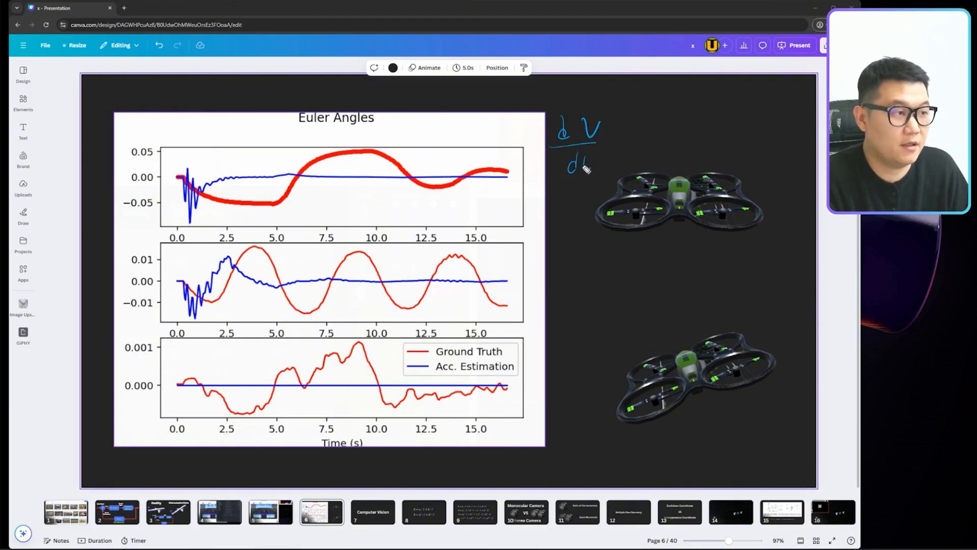
{"action": "left_click_drag", "start_coordinate": [604, 137], "coordinate": [660, 137]}
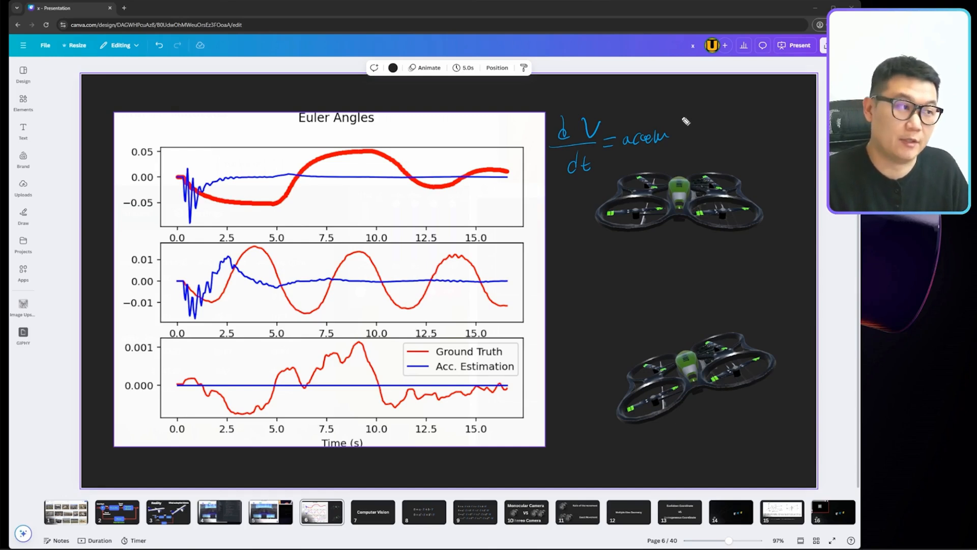
{"action": "mouse_move", "coordinate": [615, 275]}
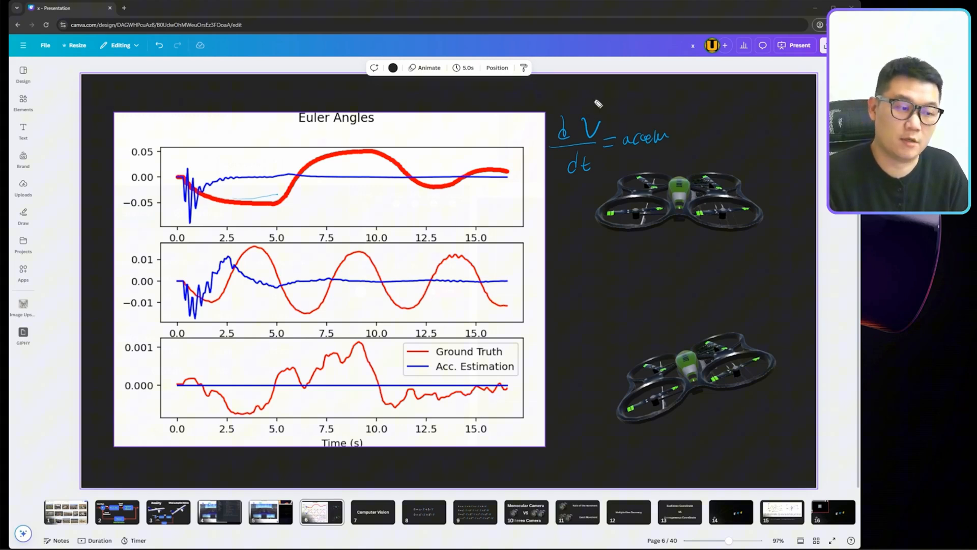
- Show slide 7's live textbook camera view, then slide 10, Monocular Camera VS Stereo Camera
{"action": "left_click", "coordinate": [372, 512]}
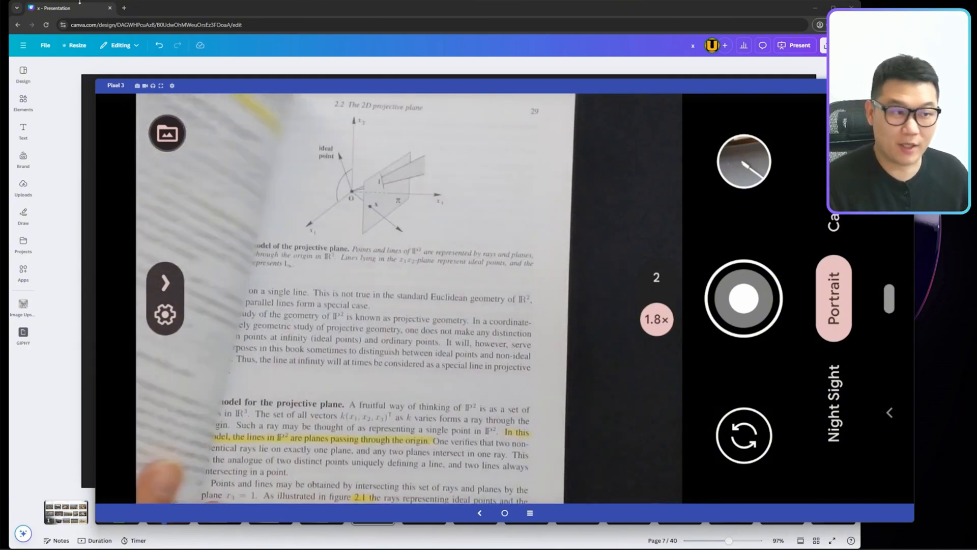
{"action": "left_click", "coordinate": [525, 512]}
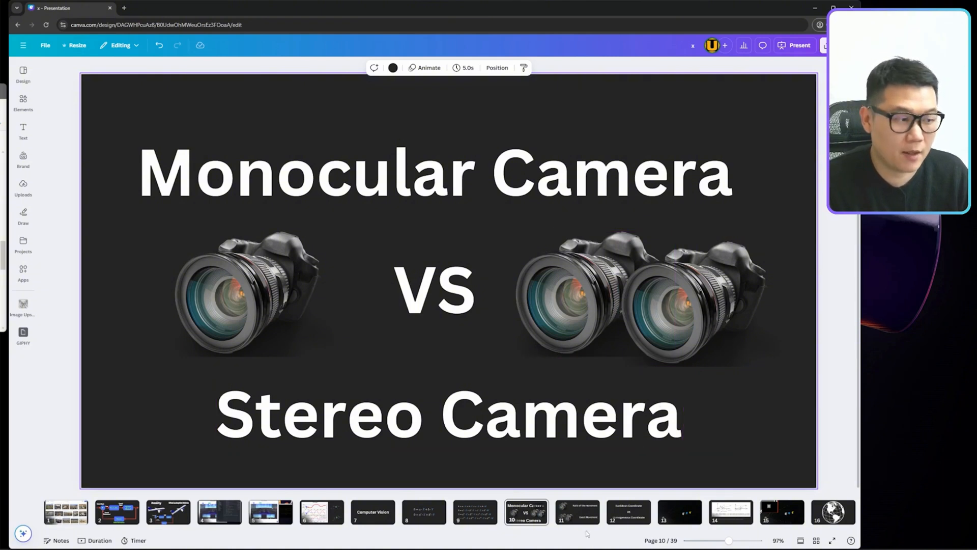
- Visit slide 12, deselect the duplicated camera images, then open the Euclidean vs Homogeneous Coordinate slide
{"action": "left_click", "coordinate": [578, 513]}
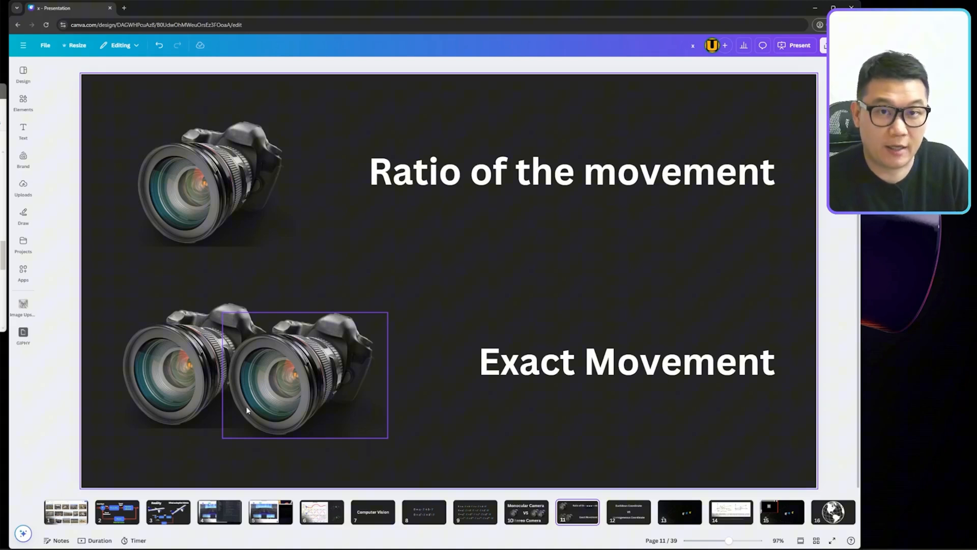
{"action": "left_click", "coordinate": [513, 453]}
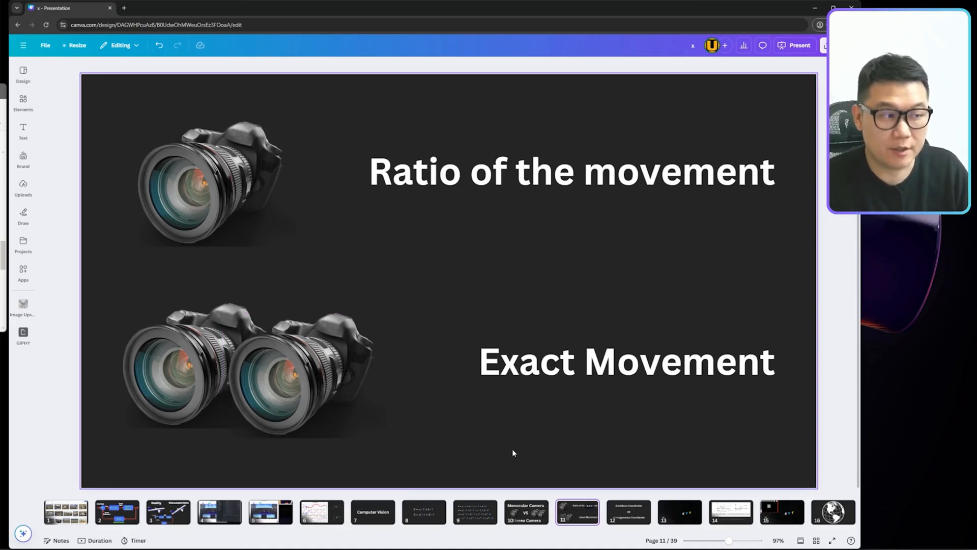
{"action": "mouse_move", "coordinate": [574, 394]}
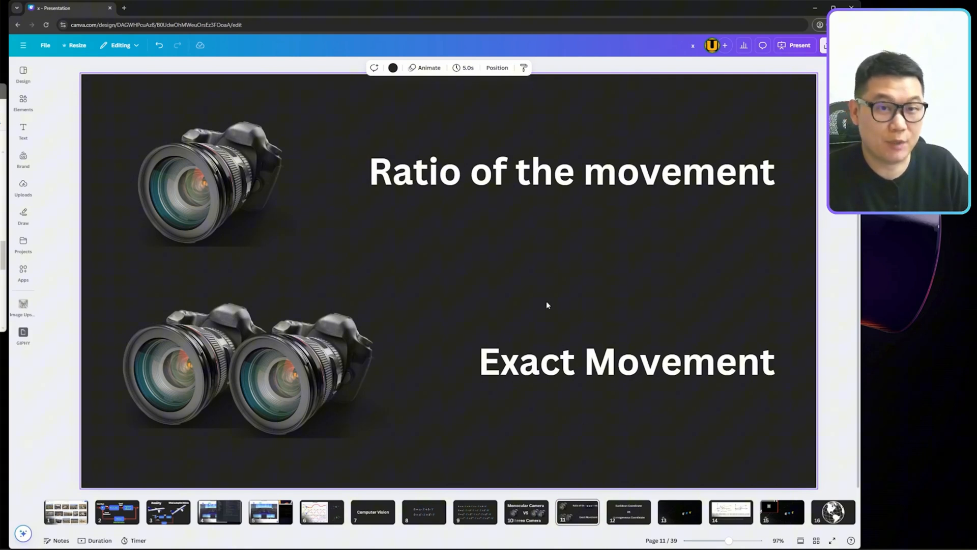
{"action": "left_click", "coordinate": [628, 512]}
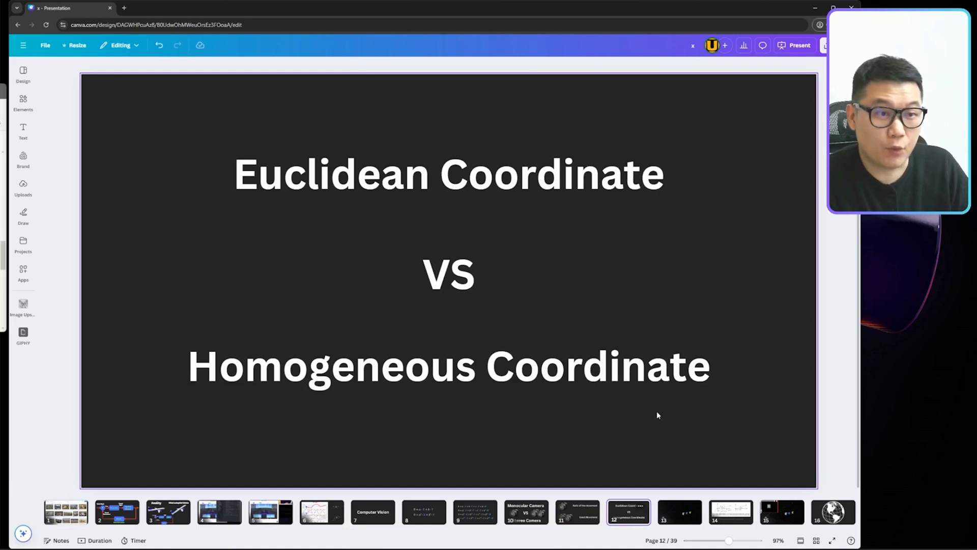
{"action": "left_click", "coordinate": [450, 367]}
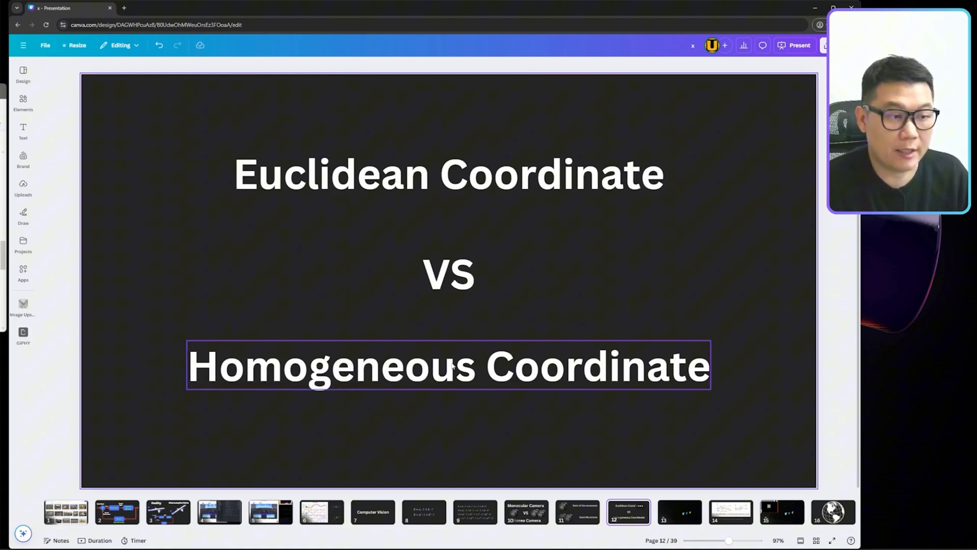
- Browse the 3D cubes, pinhole geometry and globe slides, ending on the image-plane inset slide
{"action": "left_click", "coordinate": [679, 515]}
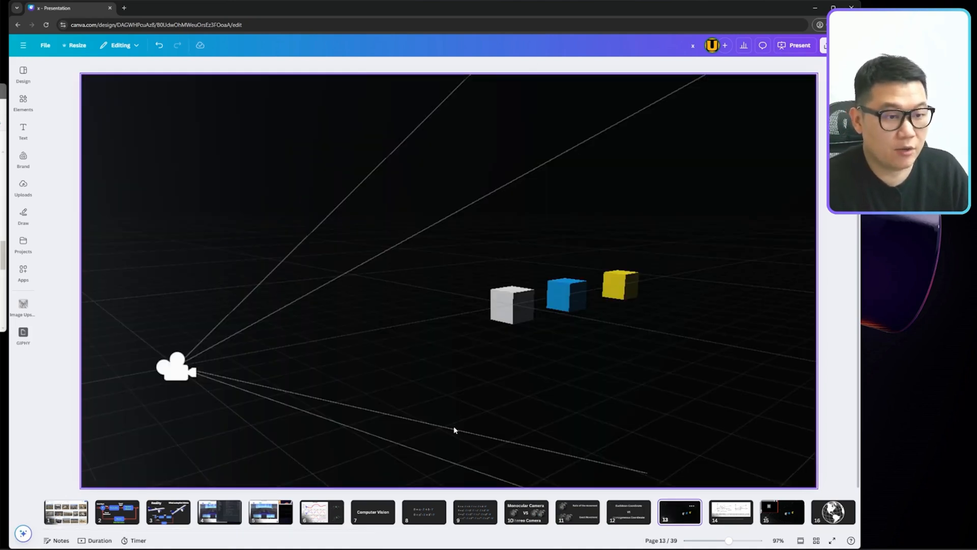
{"action": "mouse_move", "coordinate": [349, 360]}
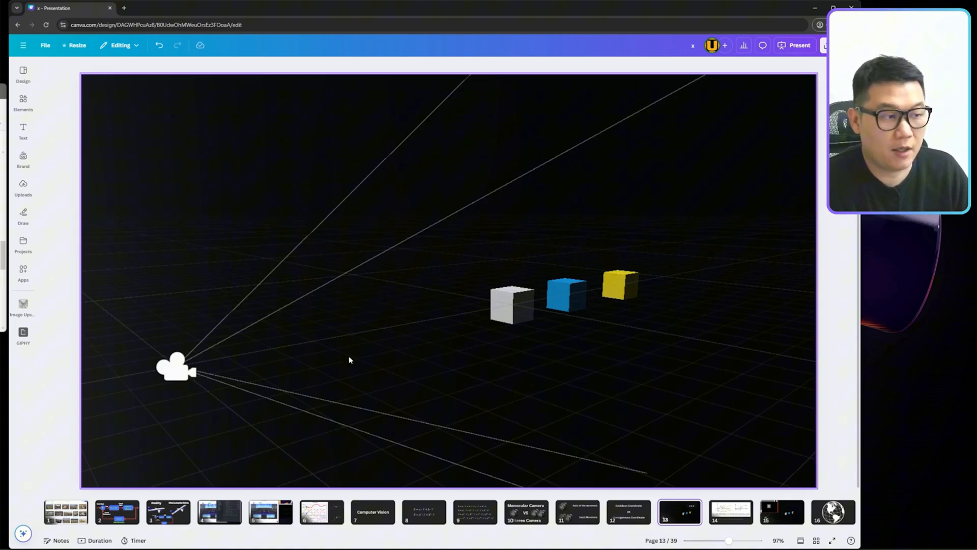
{"action": "left_click", "coordinate": [730, 514]}
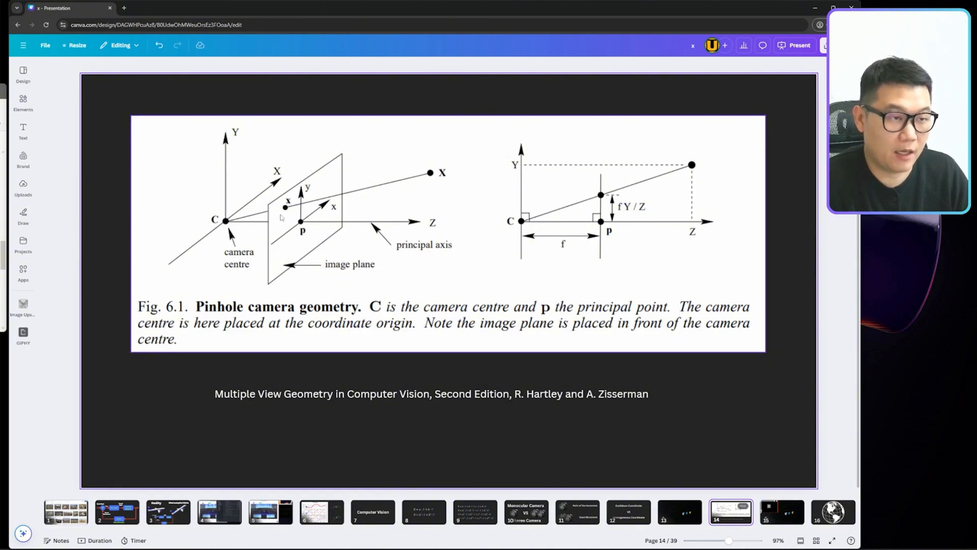
{"action": "mouse_move", "coordinate": [423, 159]}
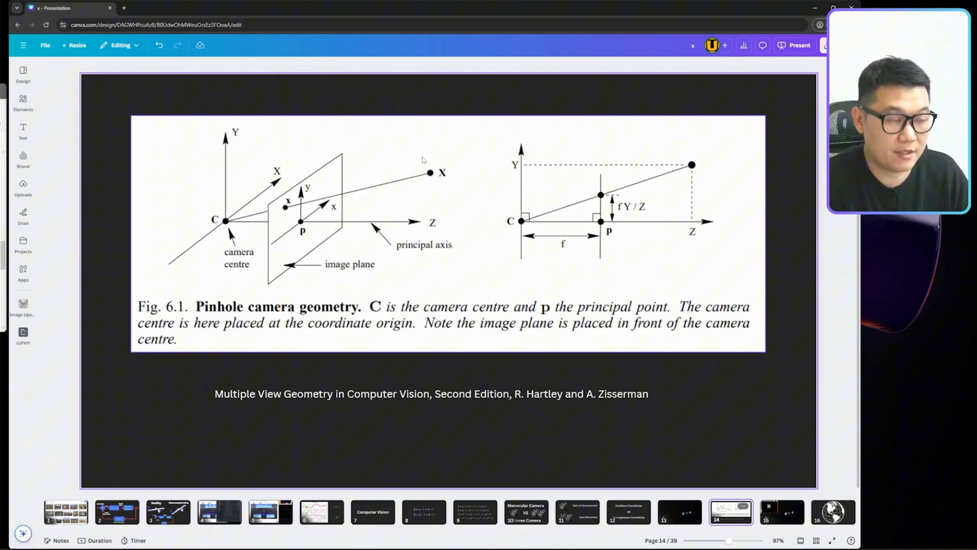
{"action": "mouse_move", "coordinate": [446, 187]}
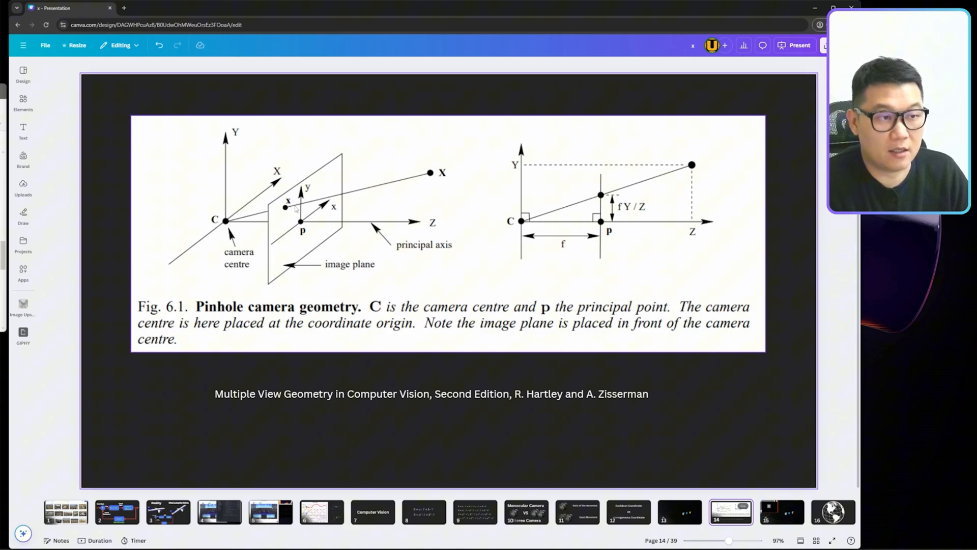
{"action": "right_click", "coordinate": [287, 209]}
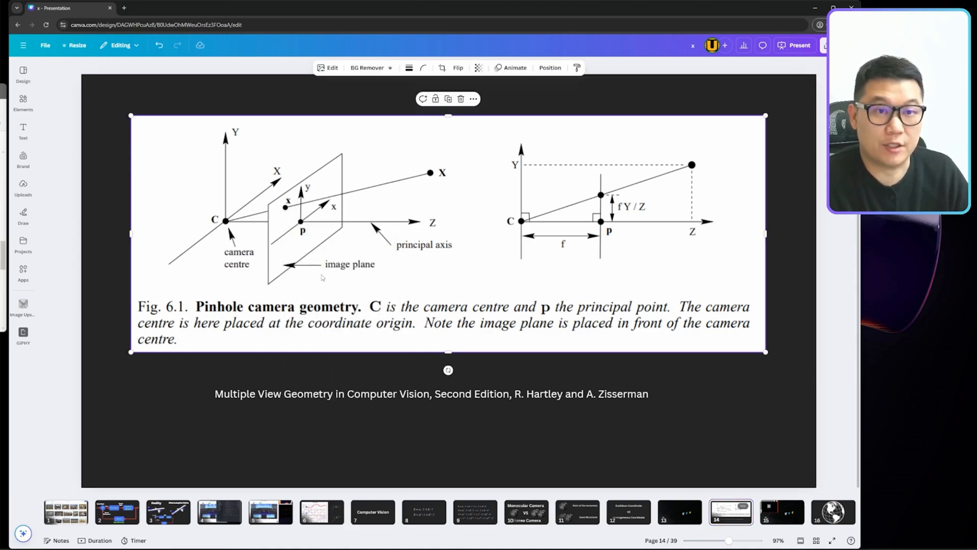
{"action": "left_click", "coordinate": [677, 512]}
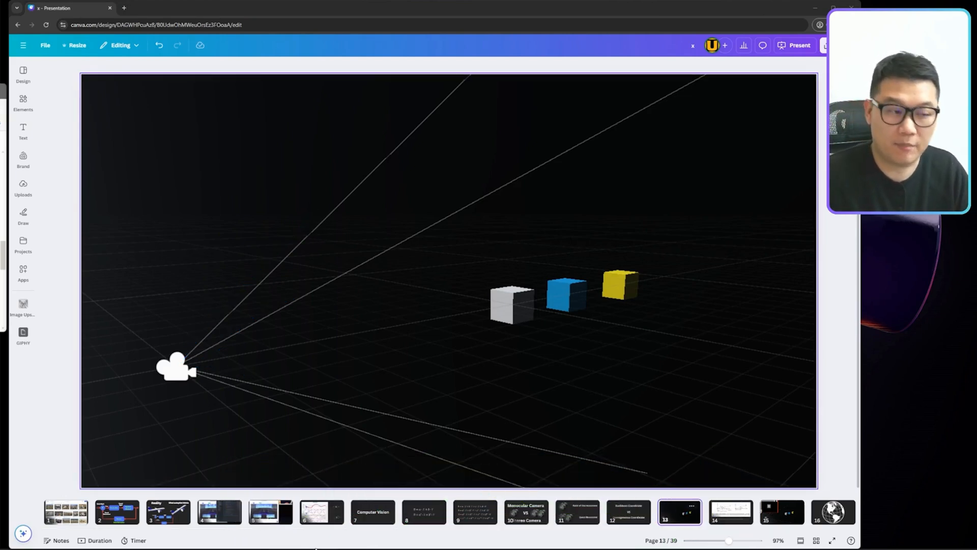
{"action": "left_click", "coordinate": [834, 515]}
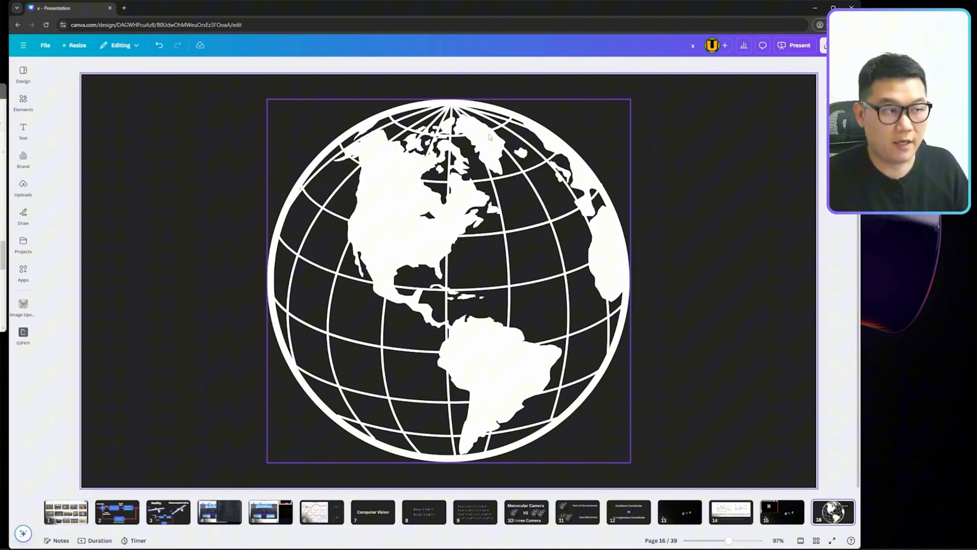
{"action": "left_click", "coordinate": [315, 512]}
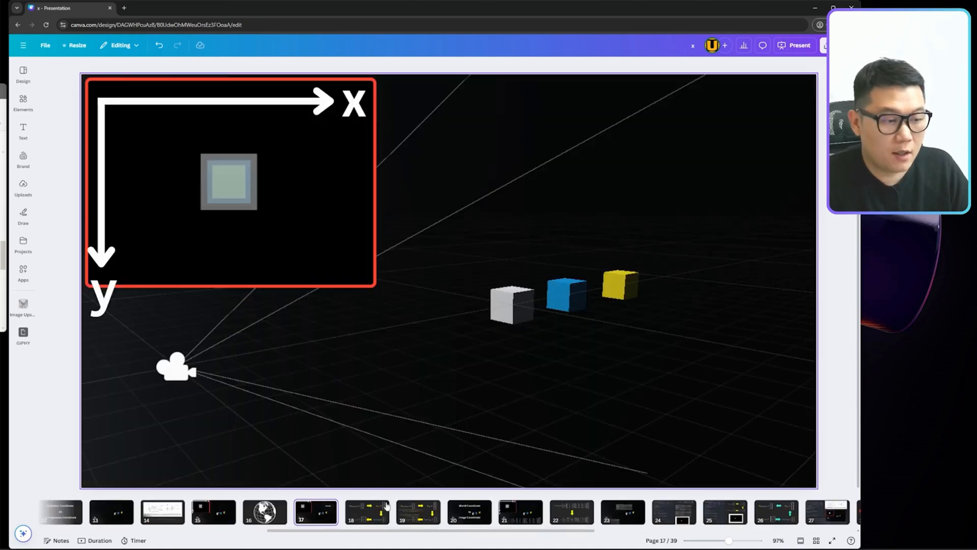
- Open slide 18's coordinate conversion after briefly revisiting slide 17
{"action": "left_click", "coordinate": [364, 517]}
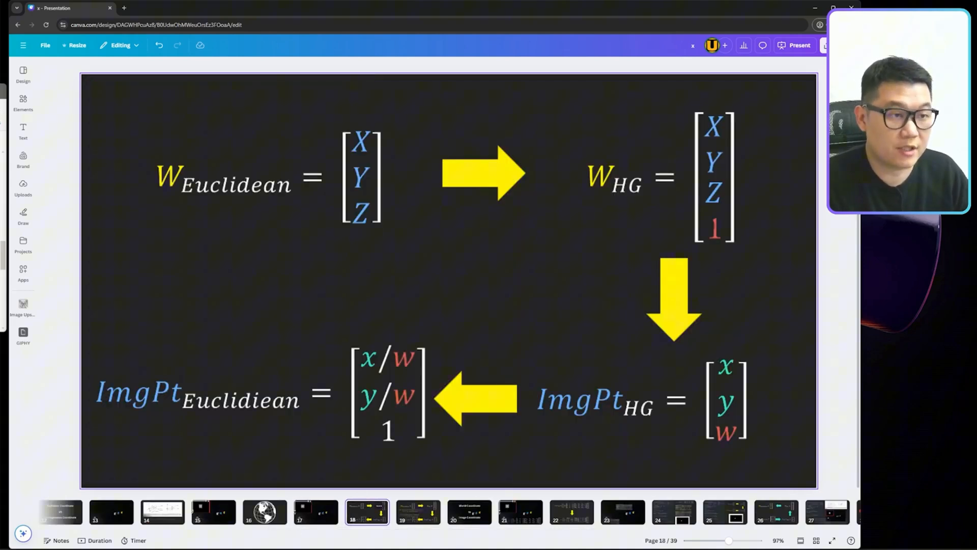
{"action": "left_click", "coordinate": [312, 518]}
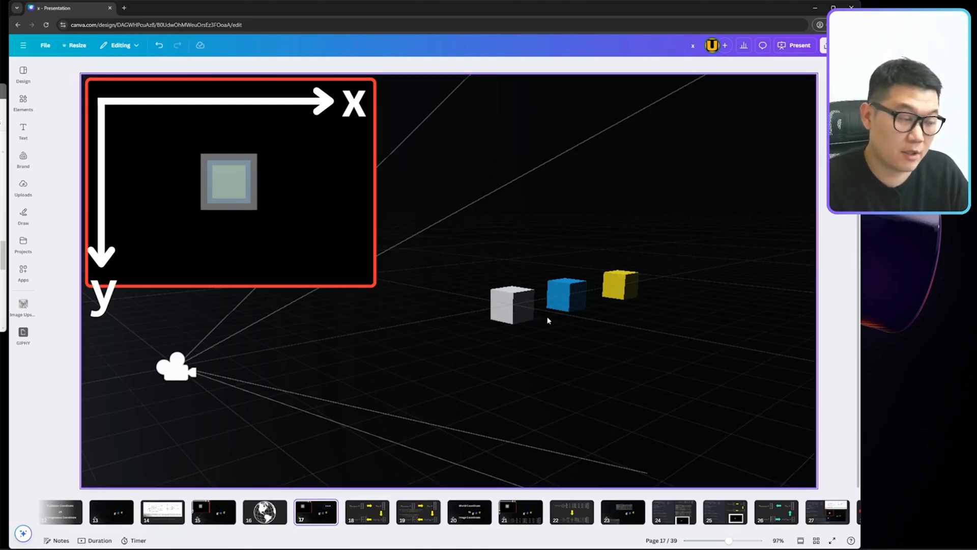
{"action": "mouse_move", "coordinate": [521, 363]}
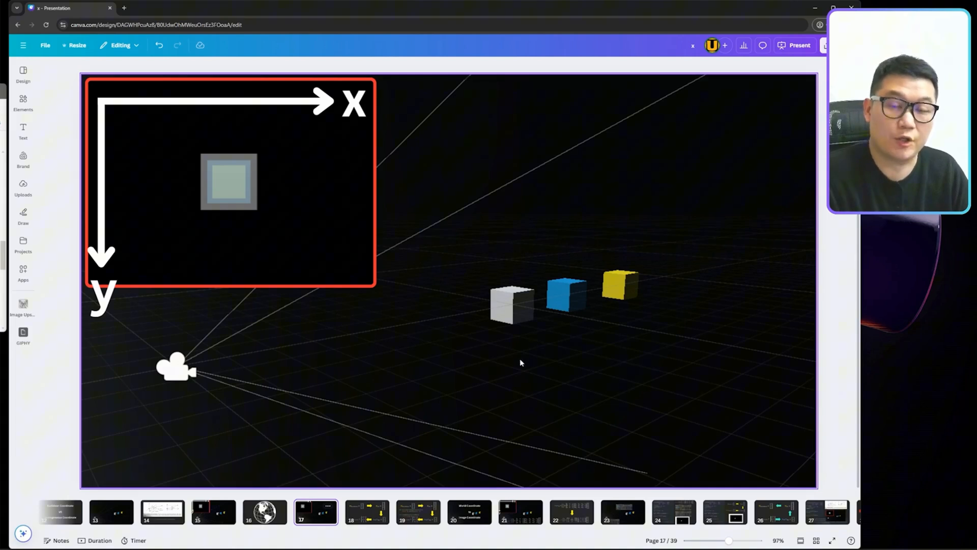
{"action": "mouse_move", "coordinate": [411, 509]}
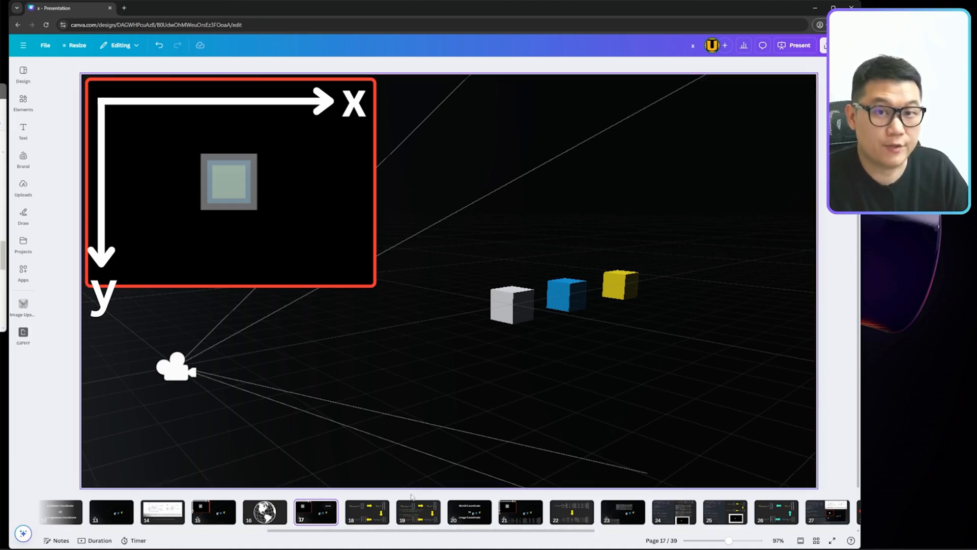
{"action": "right_click", "coordinate": [367, 519]}
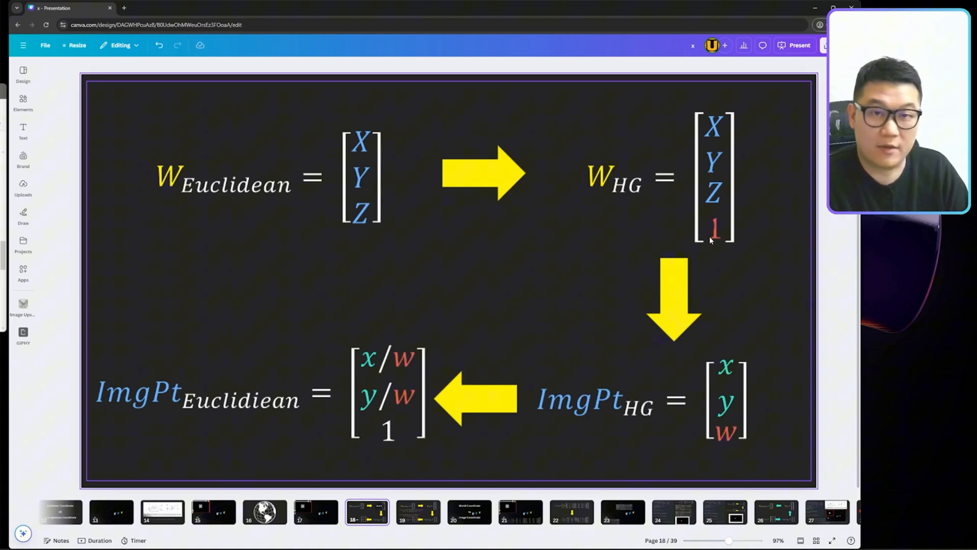
{"action": "mouse_move", "coordinate": [774, 350]}
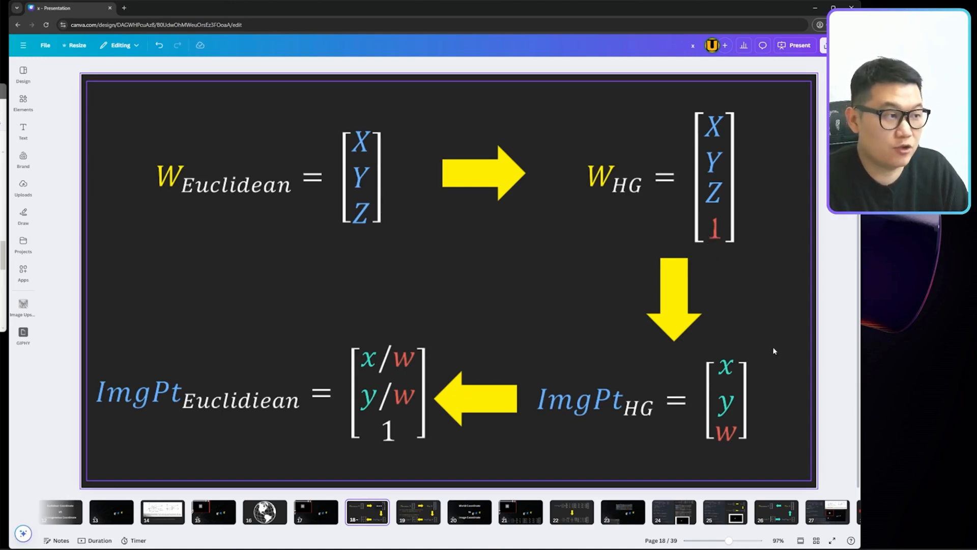
{"action": "mouse_move", "coordinate": [671, 228]}
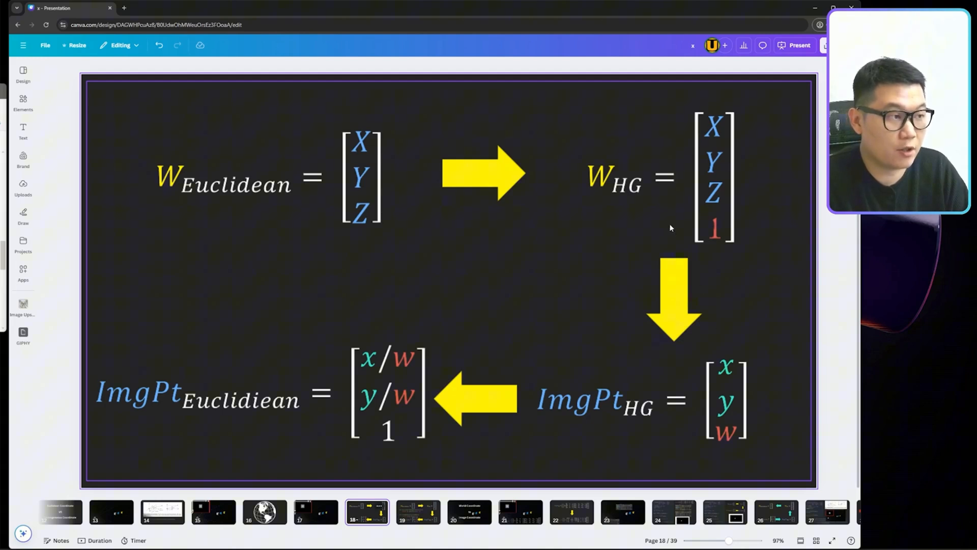
{"action": "mouse_move", "coordinate": [644, 423]}
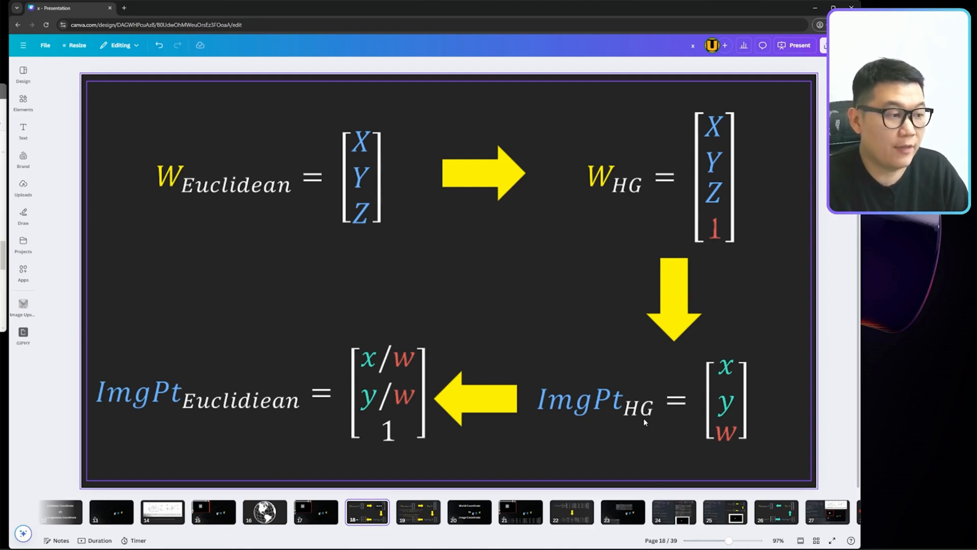
{"action": "mouse_move", "coordinate": [761, 371]}
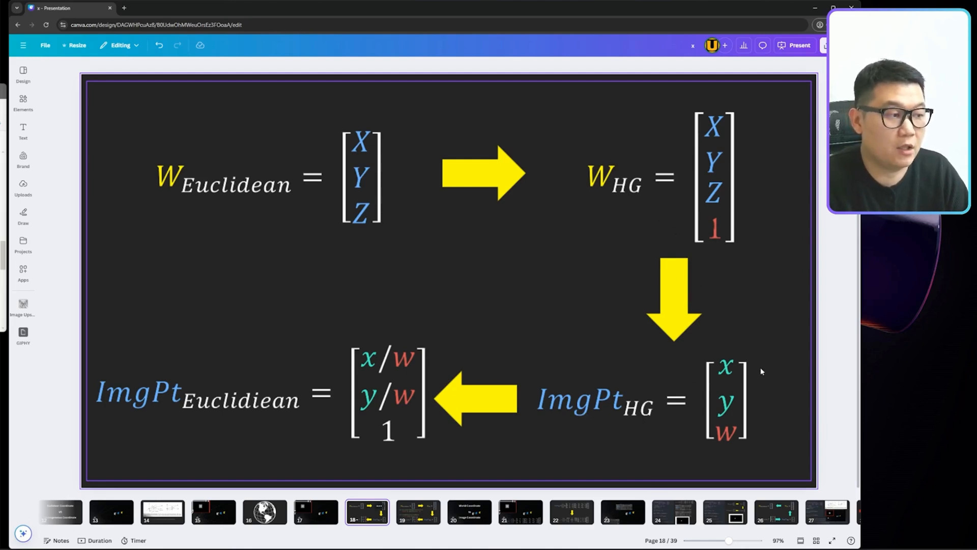
{"action": "mouse_move", "coordinate": [724, 405]}
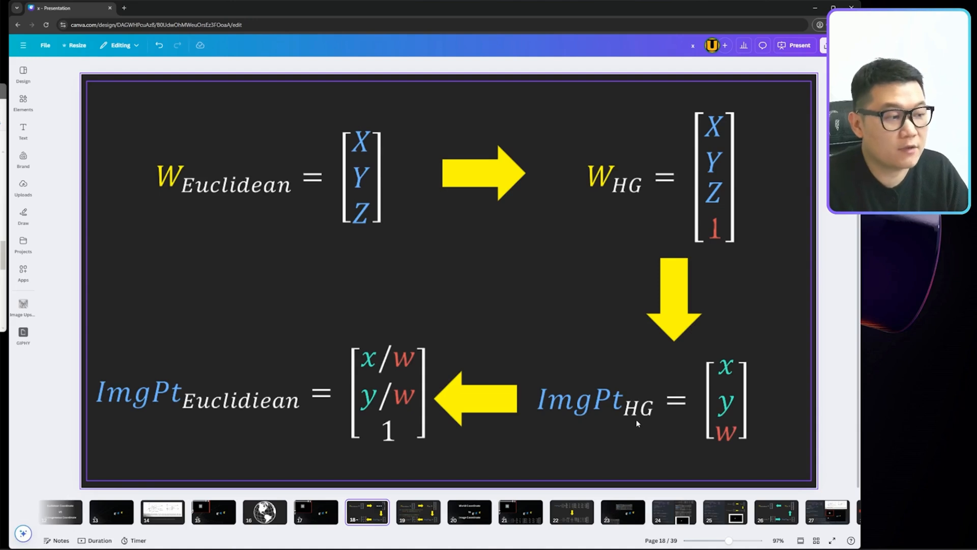
{"action": "mouse_move", "coordinate": [175, 421]}
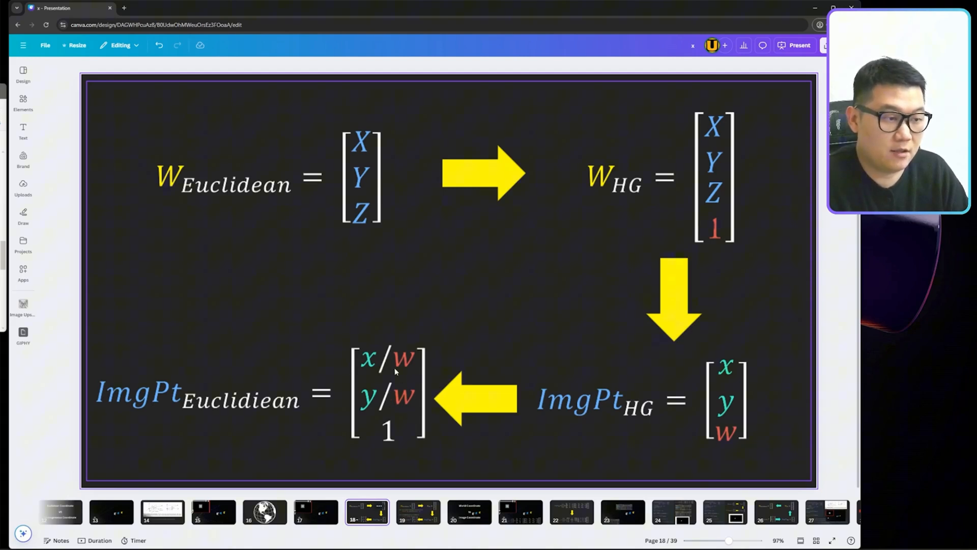
- View slide 19's conversion code, then open slide 20, World Coordinate to Image Coordinate
{"action": "left_click", "coordinate": [420, 518]}
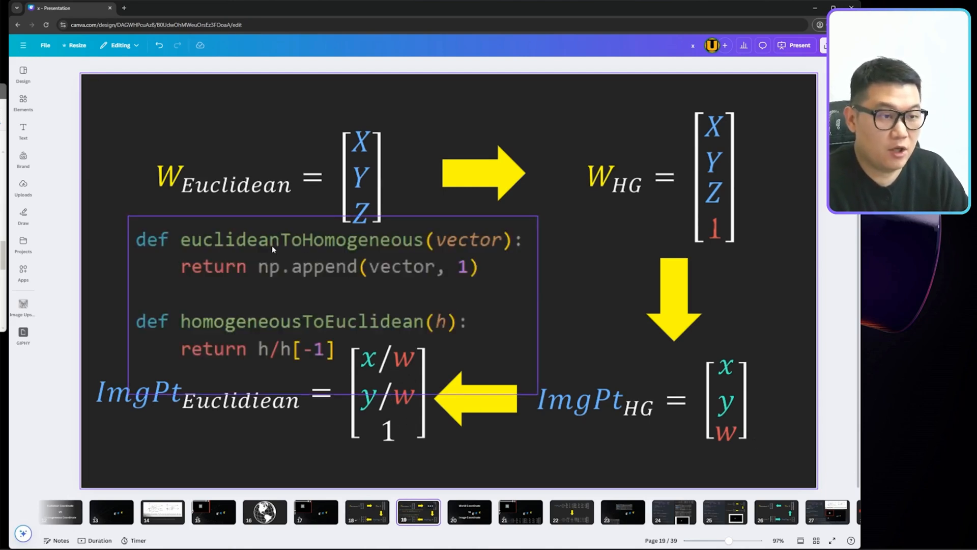
{"action": "mouse_move", "coordinate": [334, 246]}
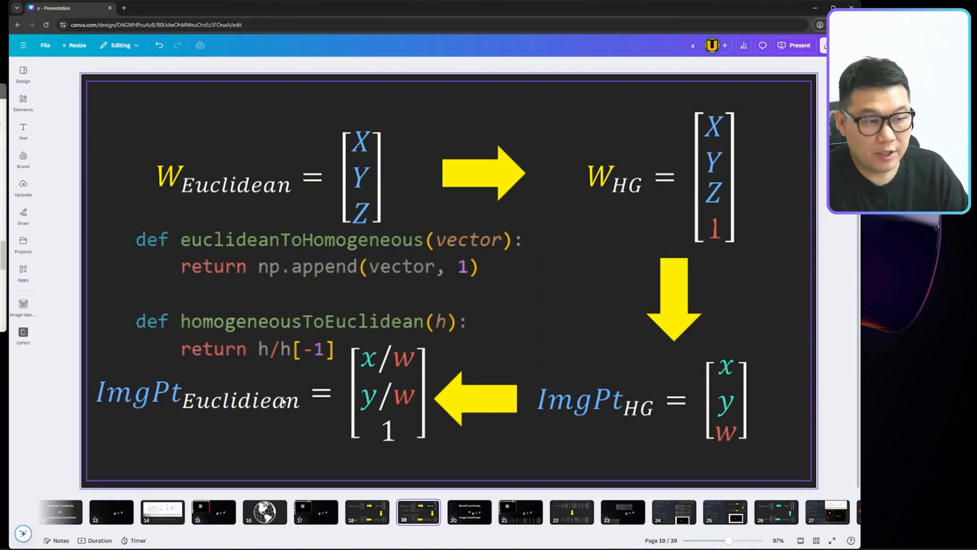
{"action": "left_click", "coordinate": [293, 356]}
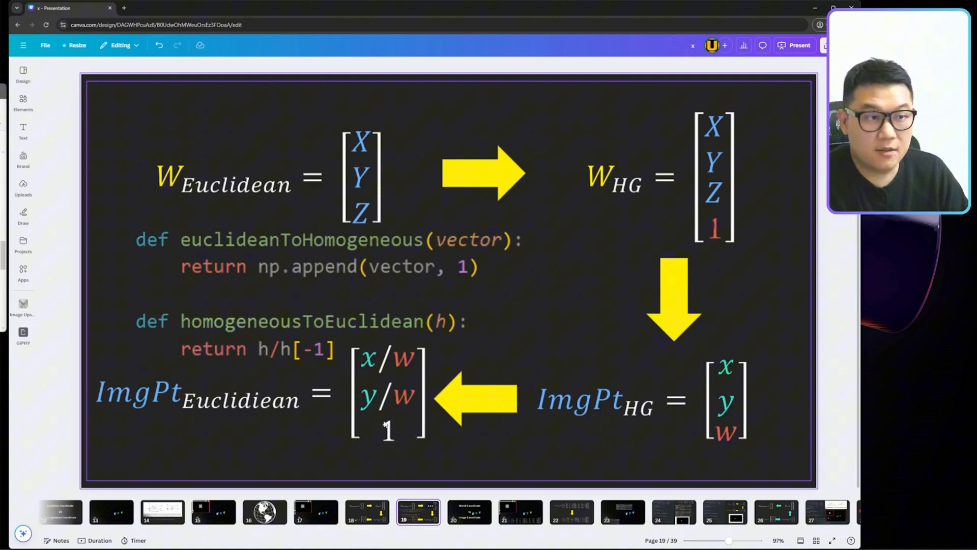
{"action": "mouse_move", "coordinate": [704, 305]}
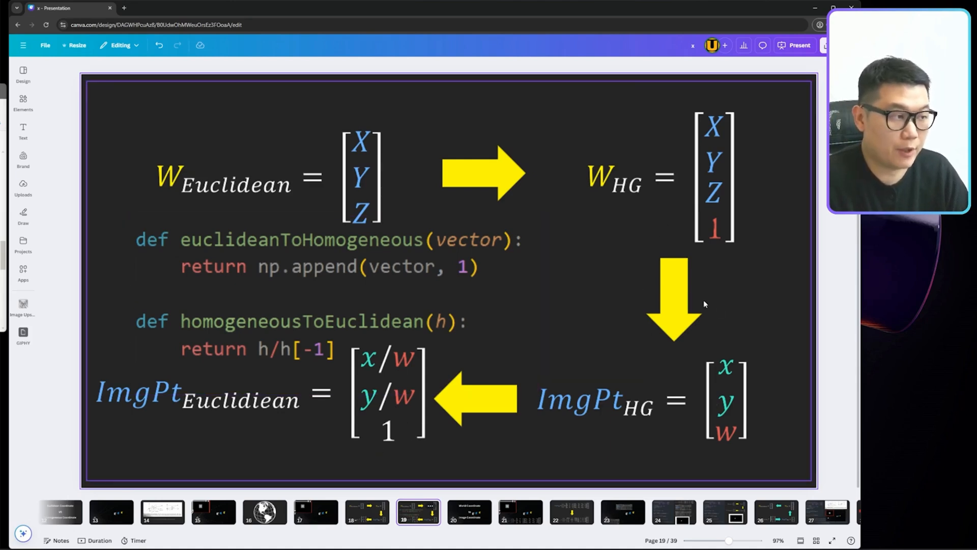
{"action": "mouse_move", "coordinate": [673, 309]}
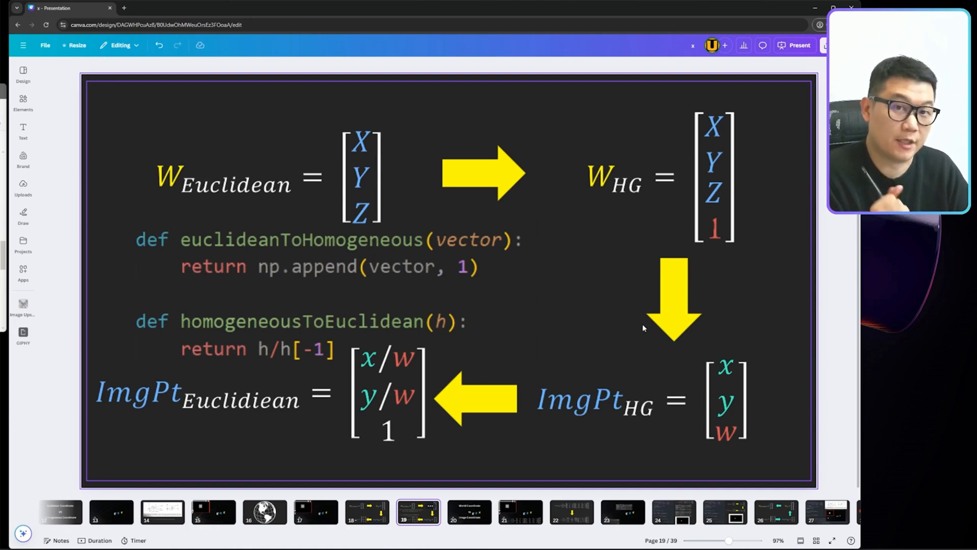
{"action": "left_click", "coordinate": [469, 516]}
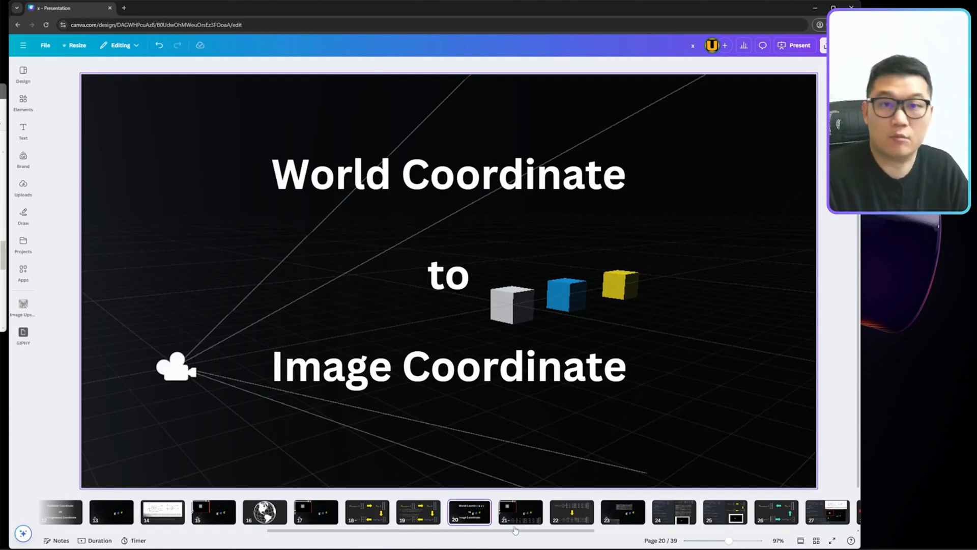
- Open slide 21's projection equation and select elements on it
{"action": "left_click", "coordinate": [519, 516]}
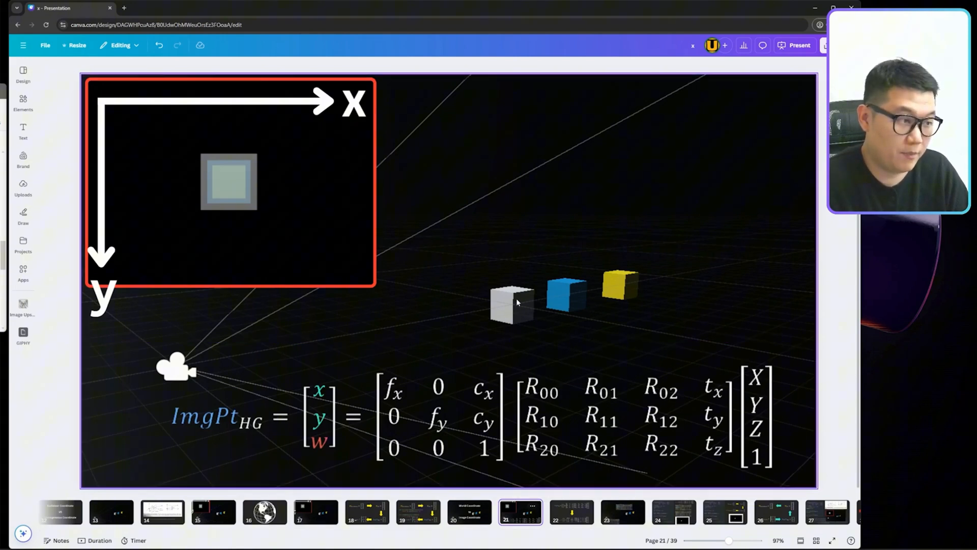
{"action": "left_click", "coordinate": [429, 395]}
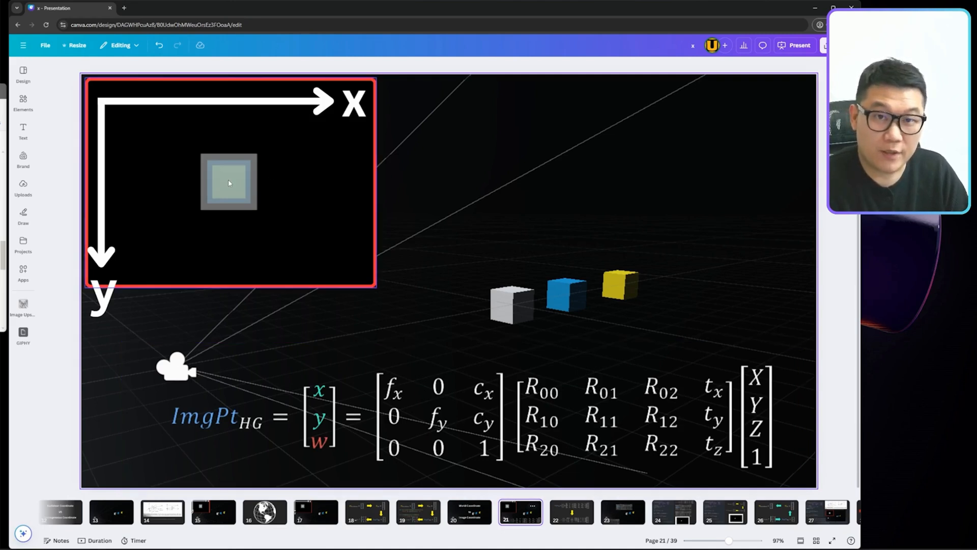
{"action": "left_click", "coordinate": [397, 397]}
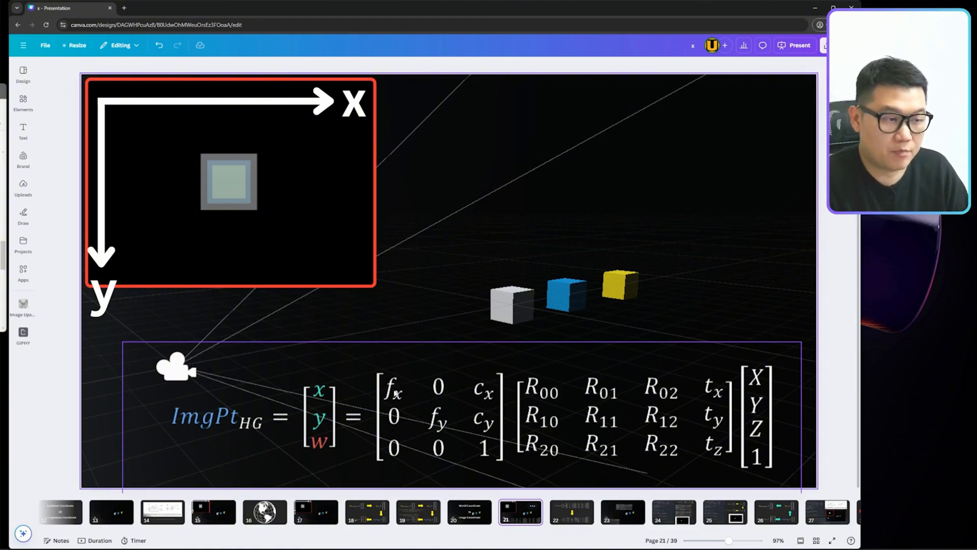
{"action": "mouse_move", "coordinate": [449, 416]}
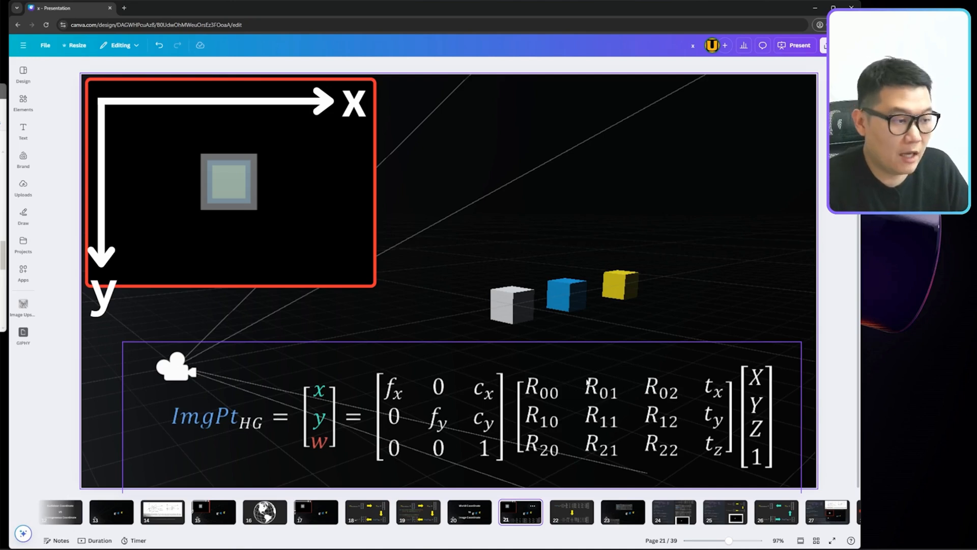
{"action": "mouse_move", "coordinate": [683, 451]}
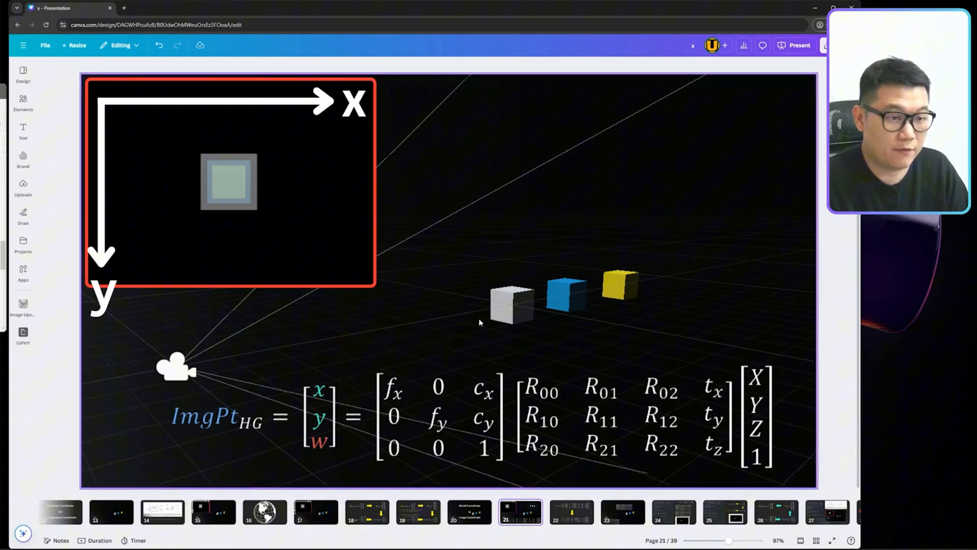
{"action": "left_click", "coordinate": [179, 373]}
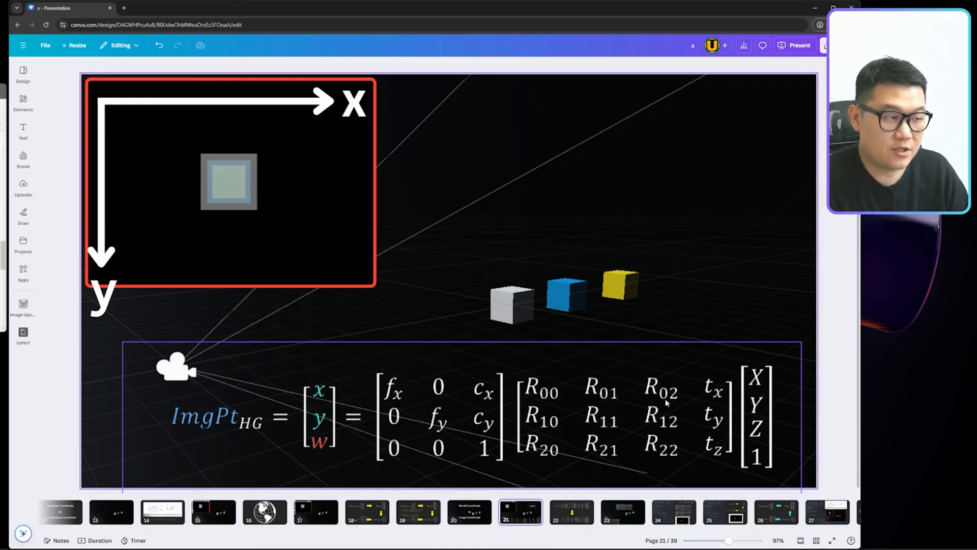
{"action": "mouse_move", "coordinate": [721, 461]}
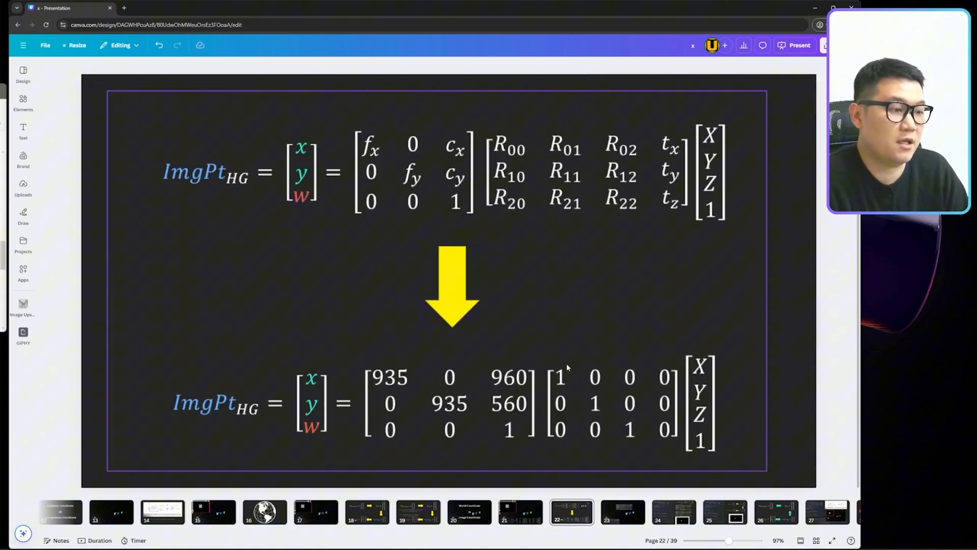
{"action": "mouse_move", "coordinate": [387, 388]}
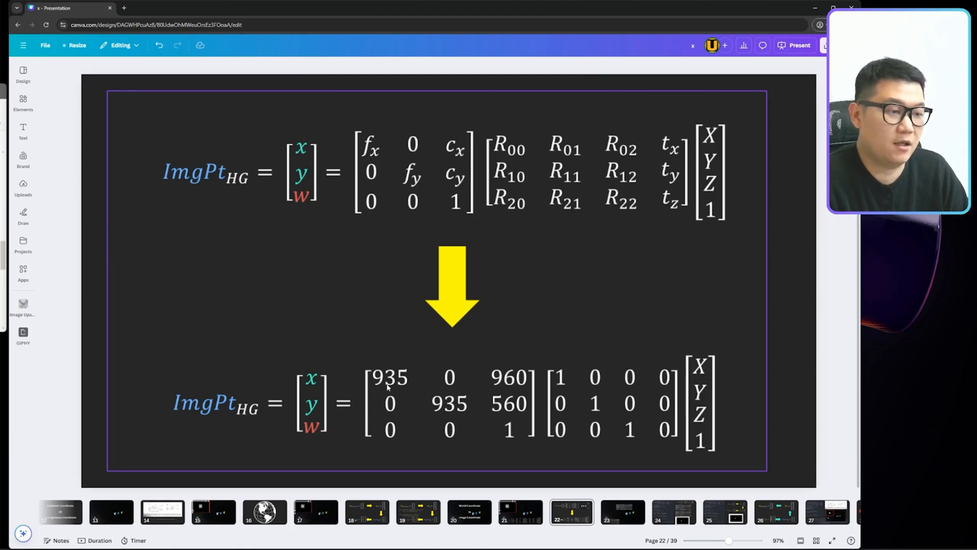
{"action": "mouse_move", "coordinate": [616, 425]}
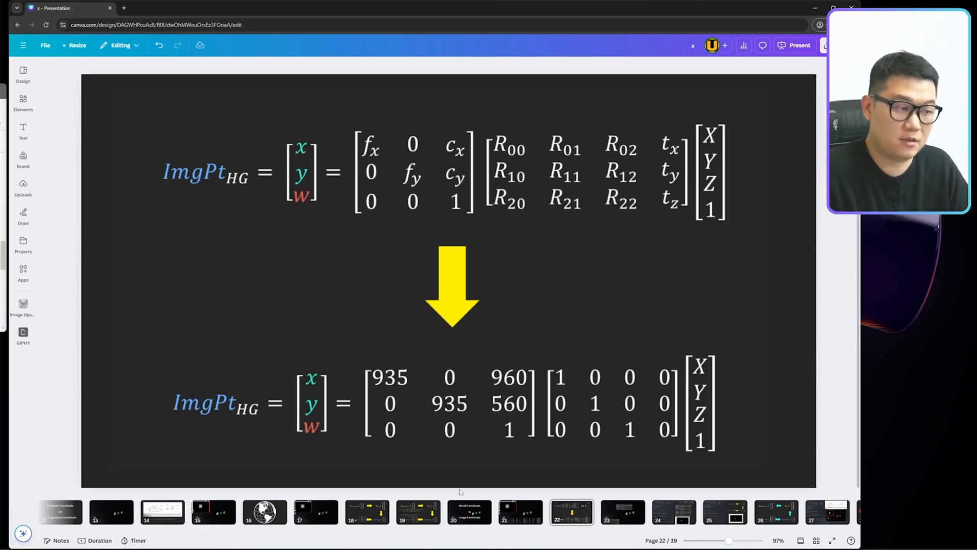
- Go to slide 23 with the white cube and right camera transform panels
{"action": "left_click", "coordinate": [621, 518]}
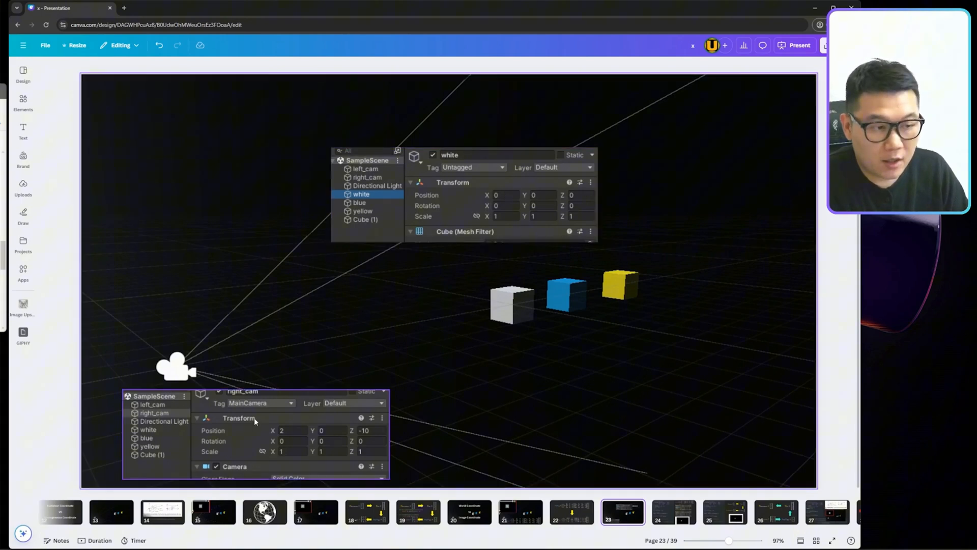
- View slide 24's projection code, then slide 25 with the homogeneous-to-Euclidean conversion diagram
{"action": "left_click", "coordinate": [672, 519]}
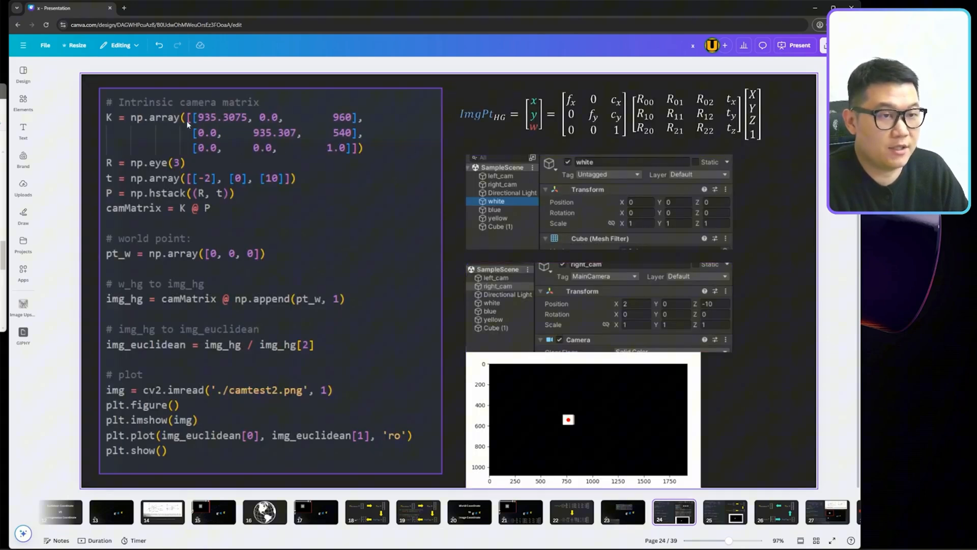
{"action": "left_click", "coordinate": [619, 107]}
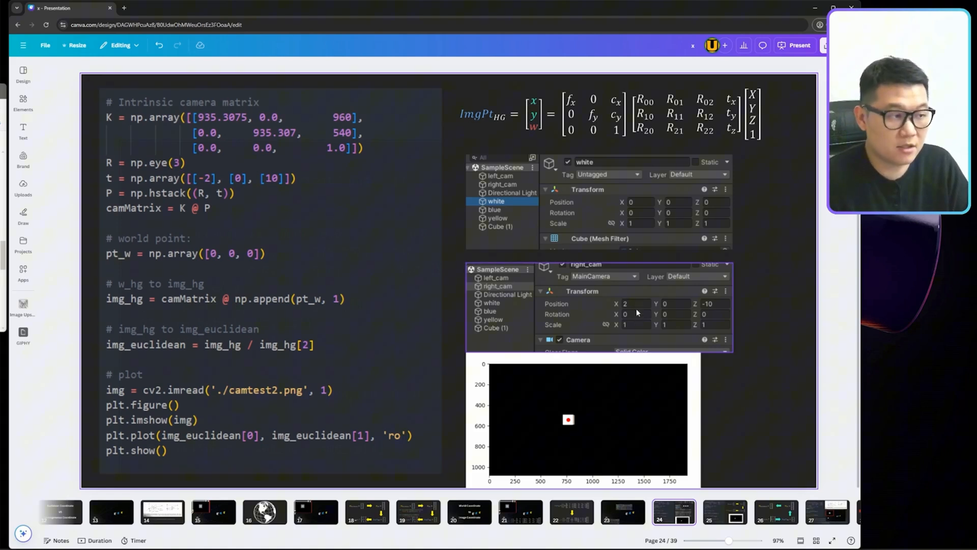
{"action": "left_click", "coordinate": [273, 182]}
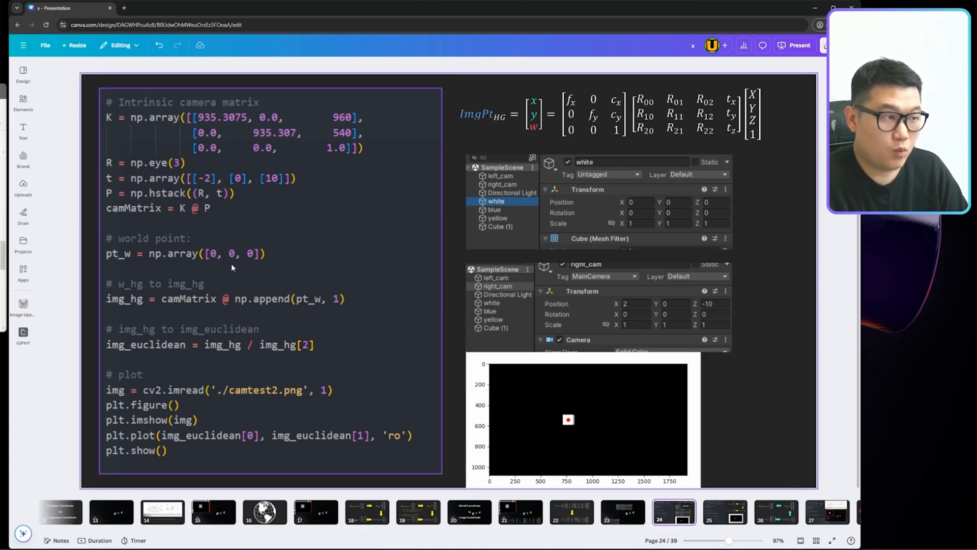
{"action": "mouse_move", "coordinate": [348, 260]}
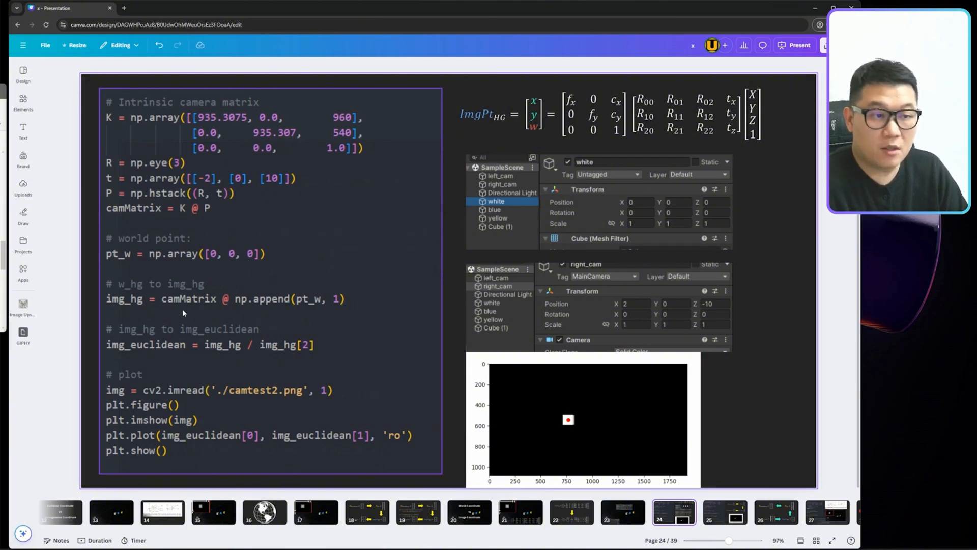
{"action": "mouse_move", "coordinate": [198, 337]}
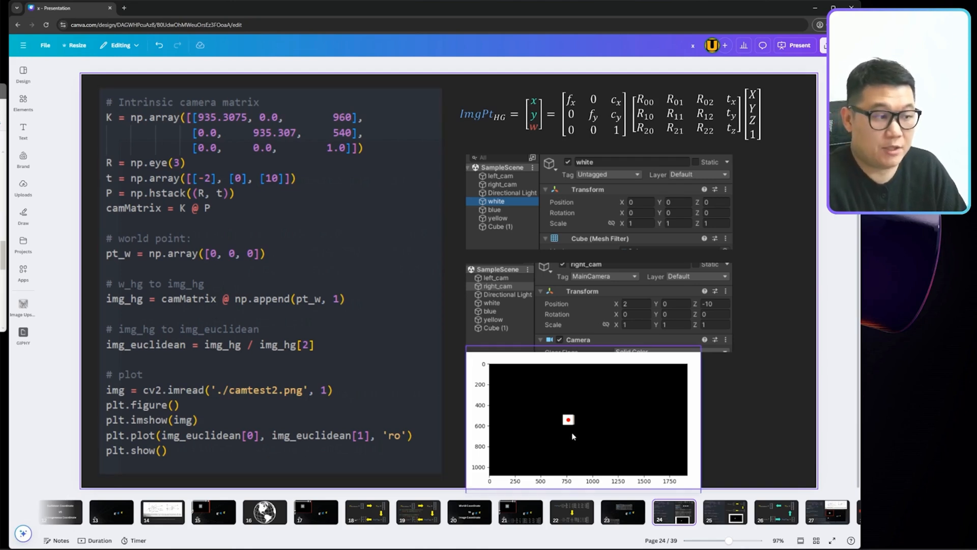
{"action": "mouse_move", "coordinate": [565, 438]}
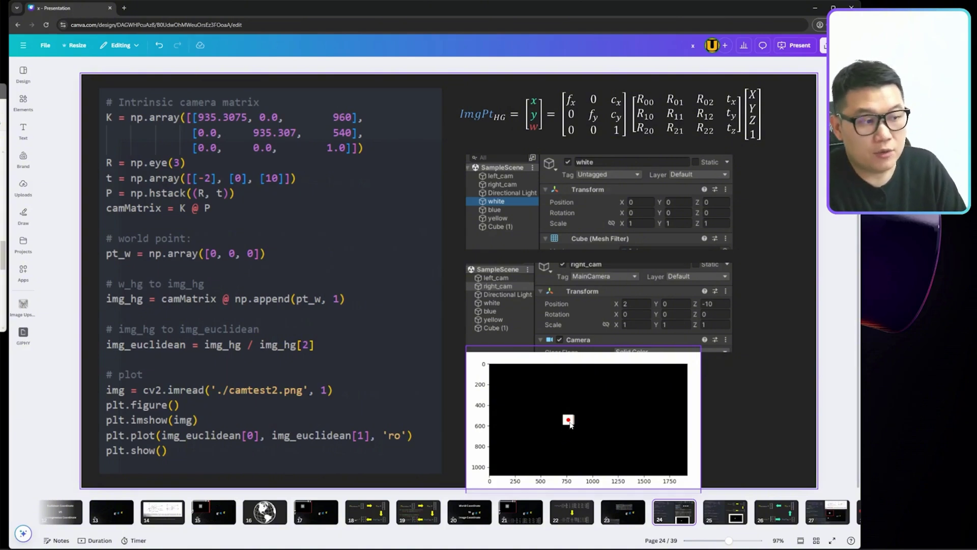
{"action": "left_click", "coordinate": [722, 513]}
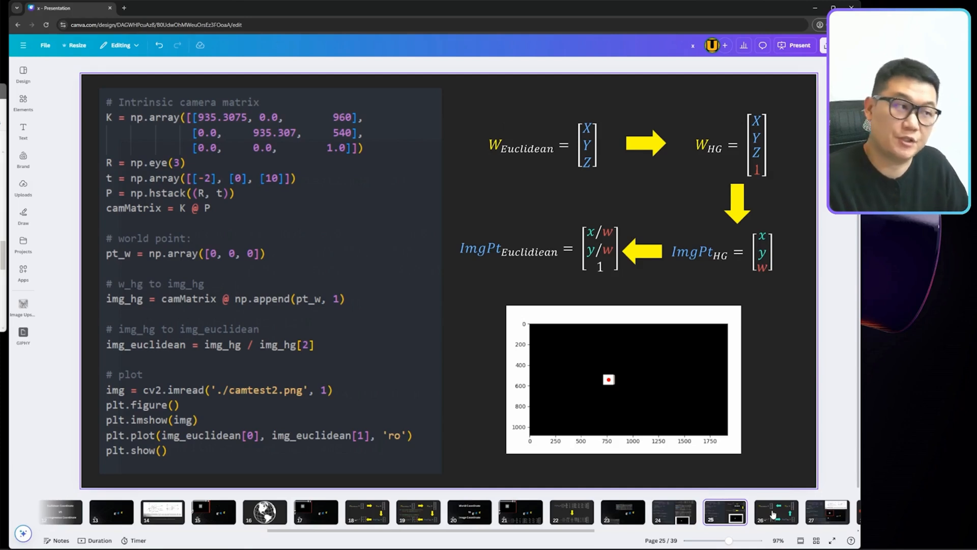
{"action": "left_click", "coordinate": [694, 274]}
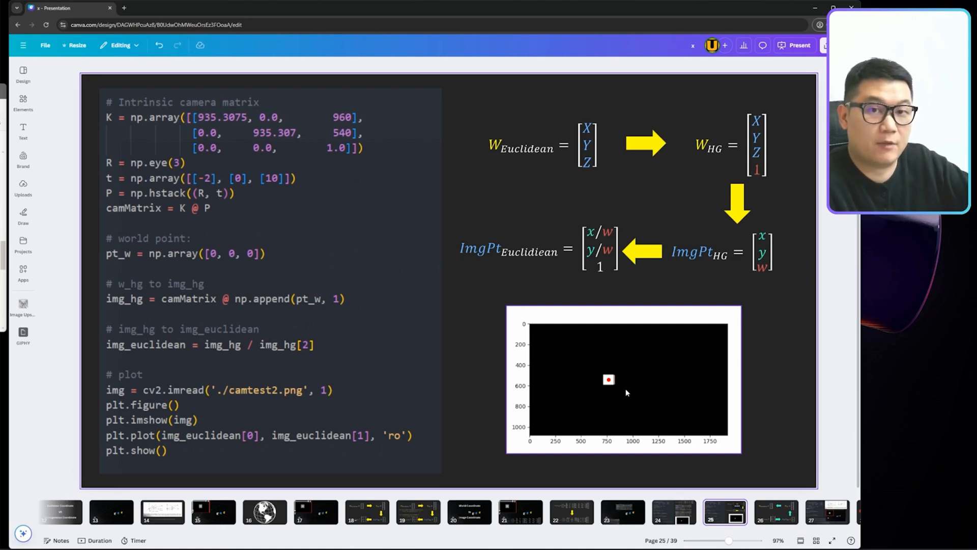
{"action": "mouse_move", "coordinate": [619, 385]}
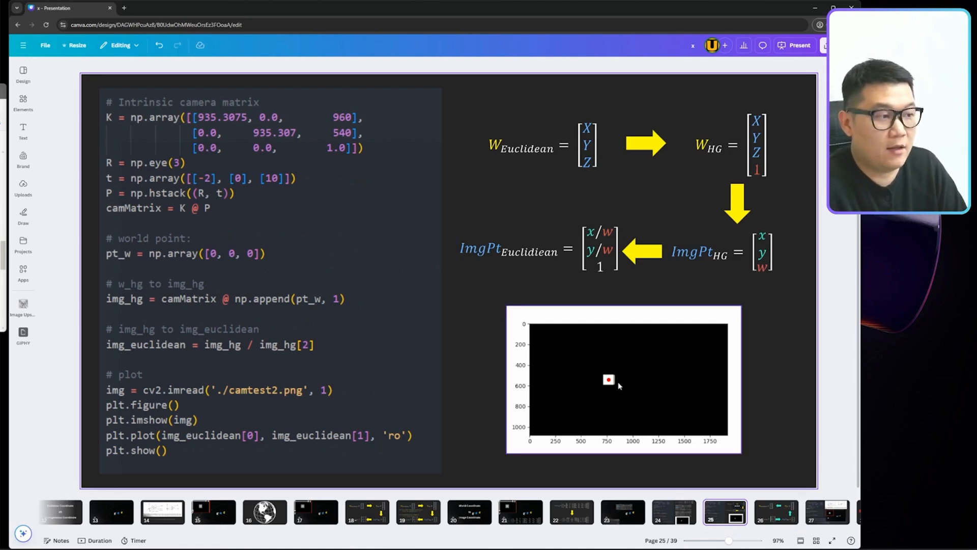
{"action": "mouse_move", "coordinate": [612, 382]}
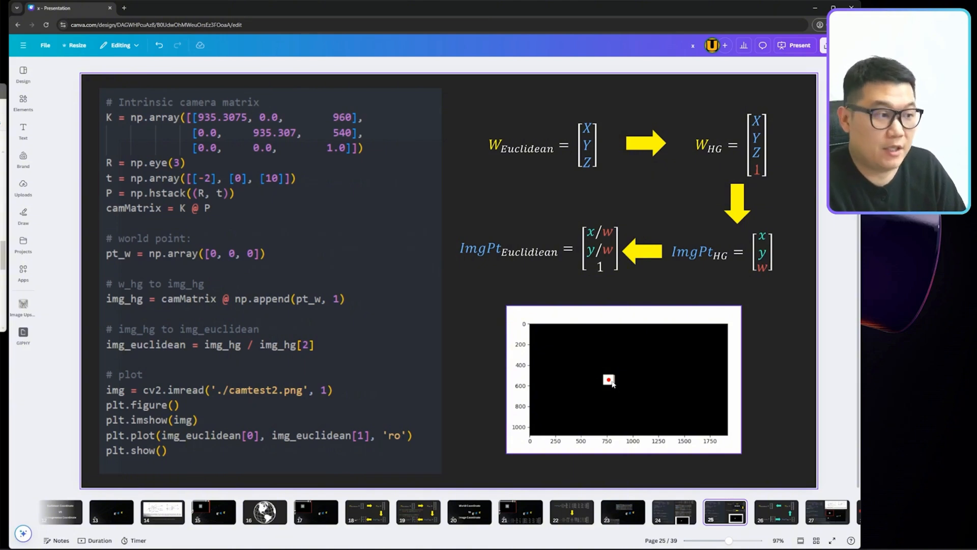
{"action": "left_click", "coordinate": [619, 176]}
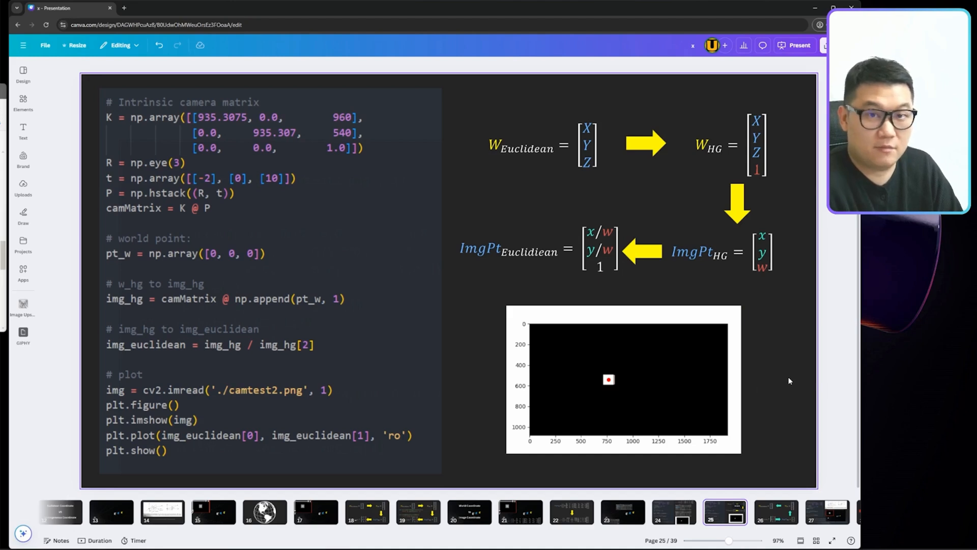
- Pass the reverse conversion slide to reach slide 27's inverse matrix code and LinAlgError
{"action": "left_click", "coordinate": [777, 517]}
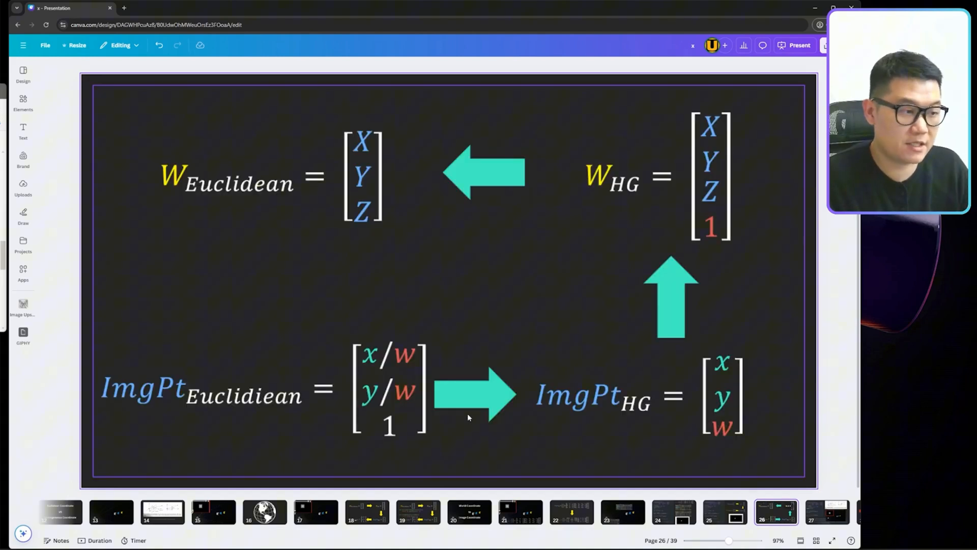
{"action": "mouse_move", "coordinate": [503, 183]}
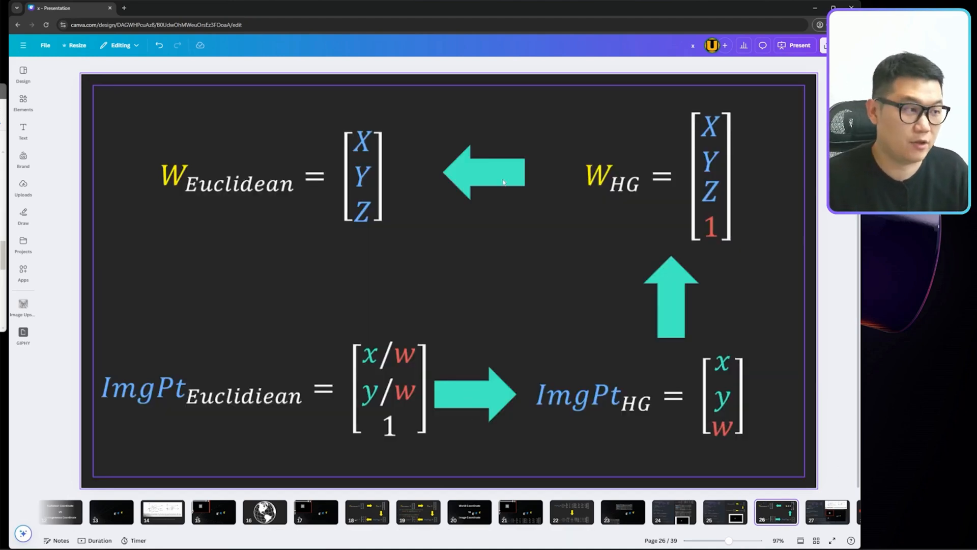
{"action": "left_click", "coordinate": [275, 512]}
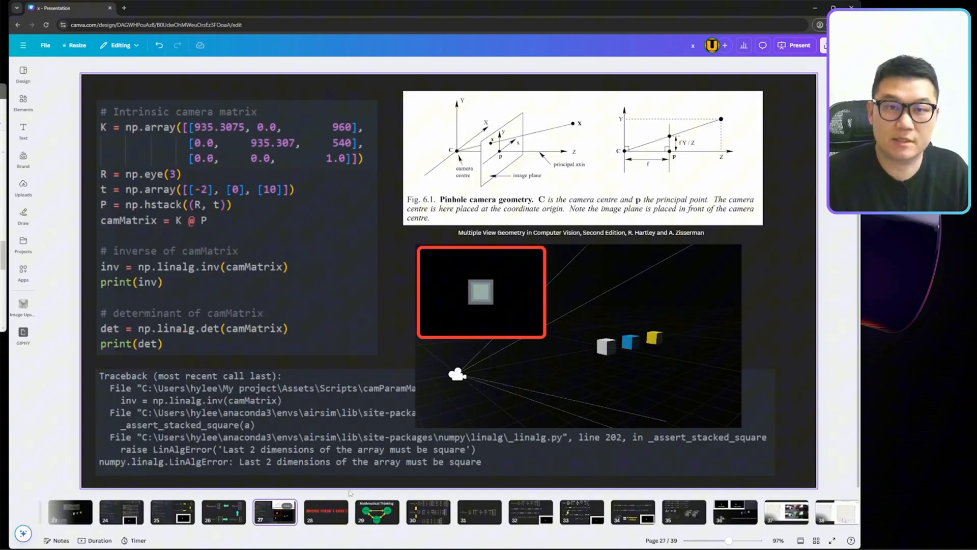
{"action": "left_click", "coordinate": [148, 231]}
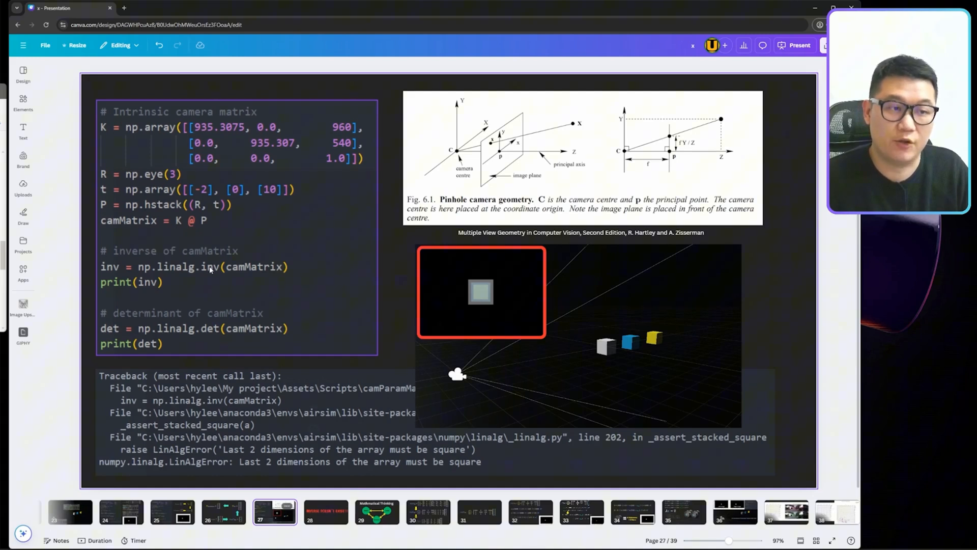
{"action": "left_click", "coordinate": [252, 402]}
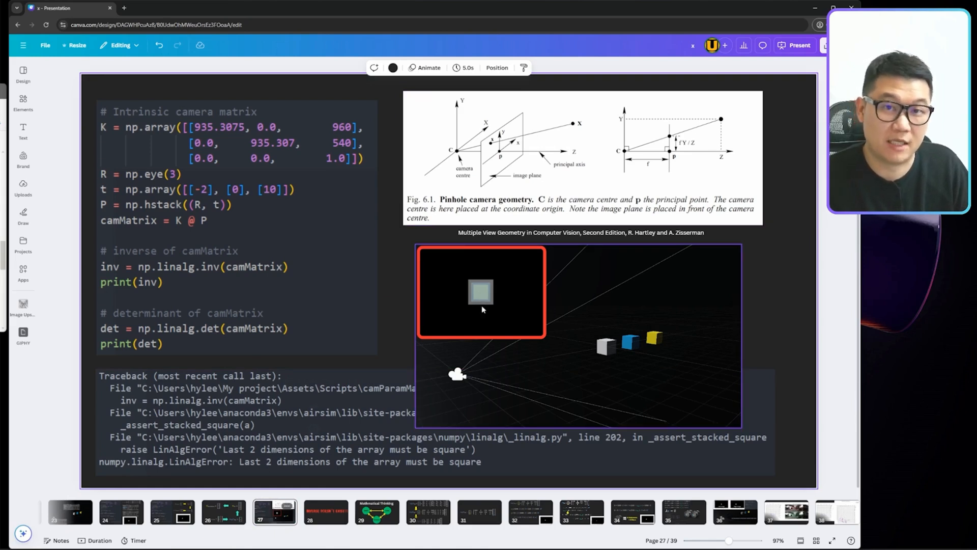
{"action": "mouse_move", "coordinate": [478, 317]}
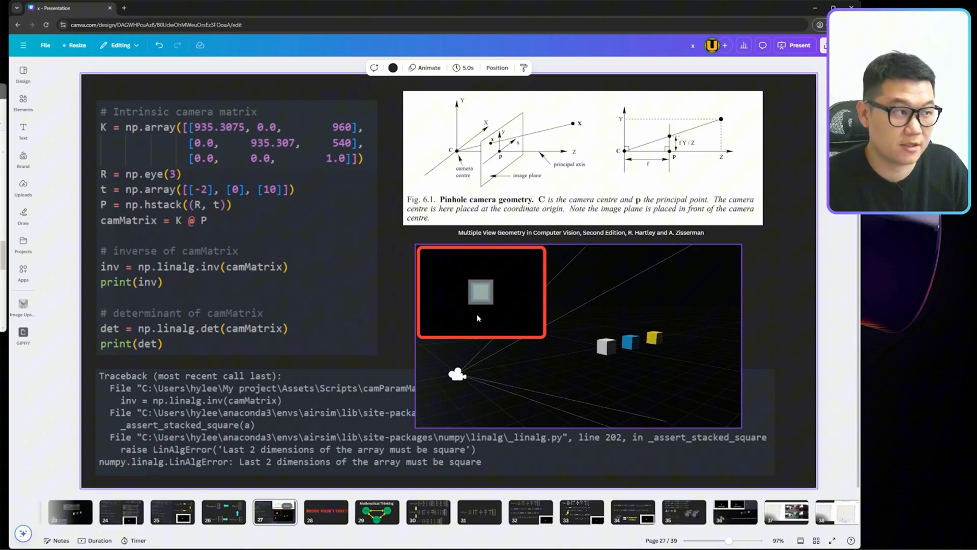
{"action": "left_click", "coordinate": [266, 401]}
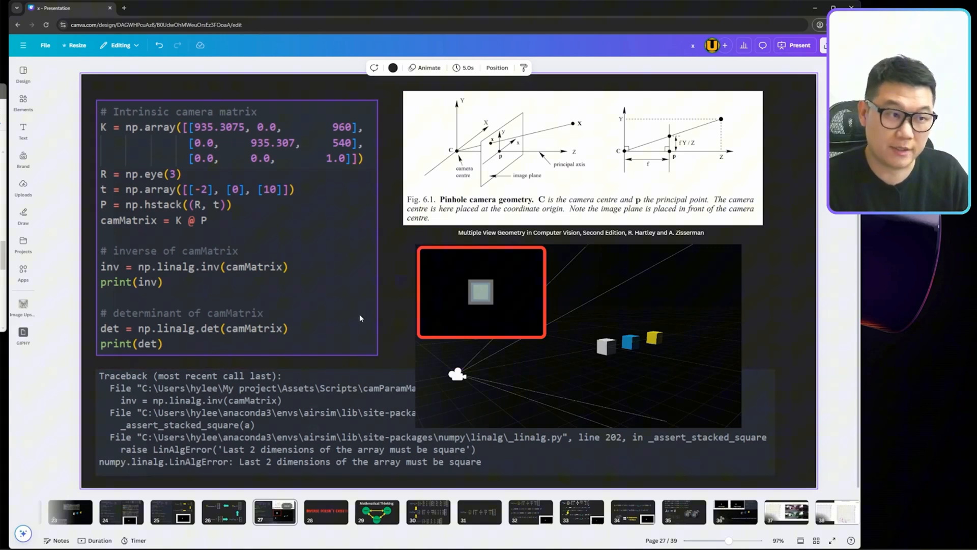
- Page from the Mathematical Thinking slide to slide 31 with the projection matrix
{"action": "left_click", "coordinate": [376, 511]}
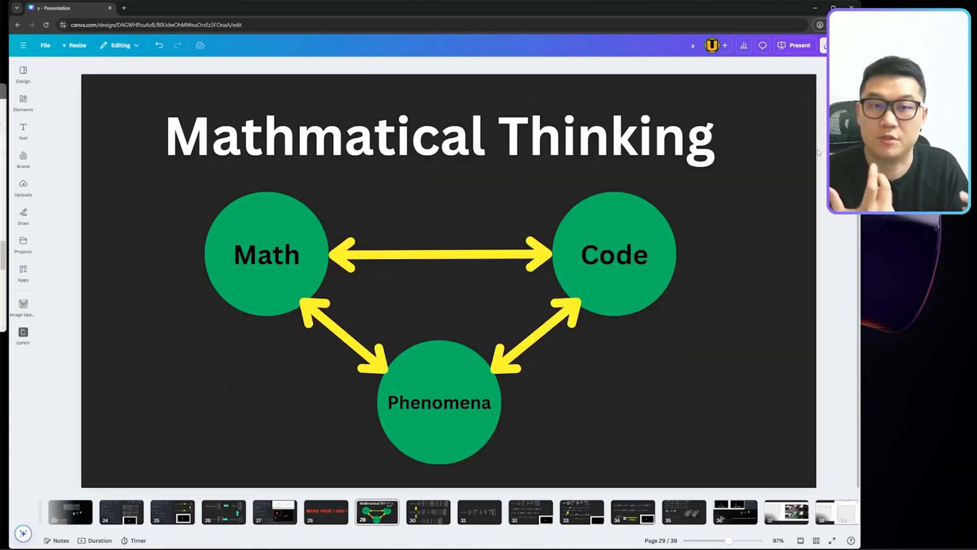
{"action": "left_click", "coordinate": [424, 515]}
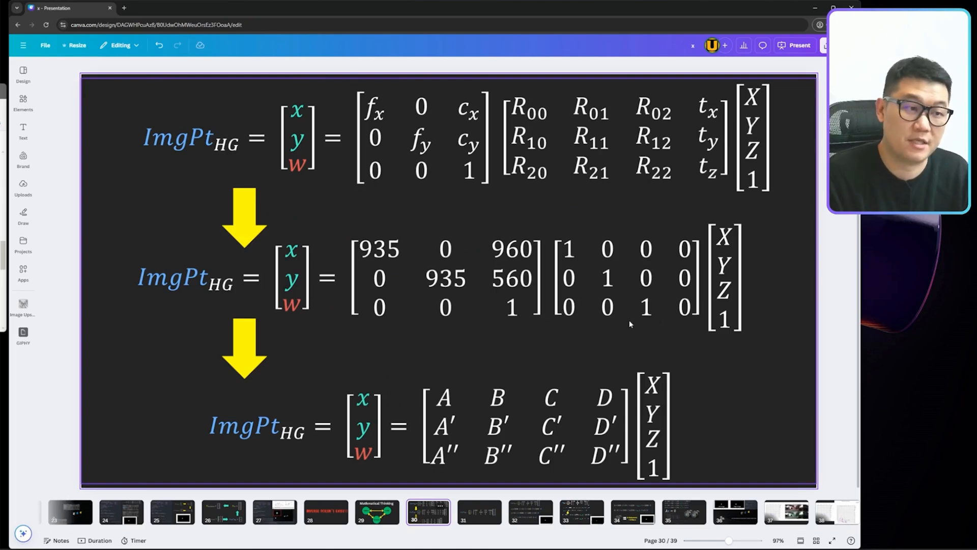
{"action": "mouse_move", "coordinate": [298, 289]}
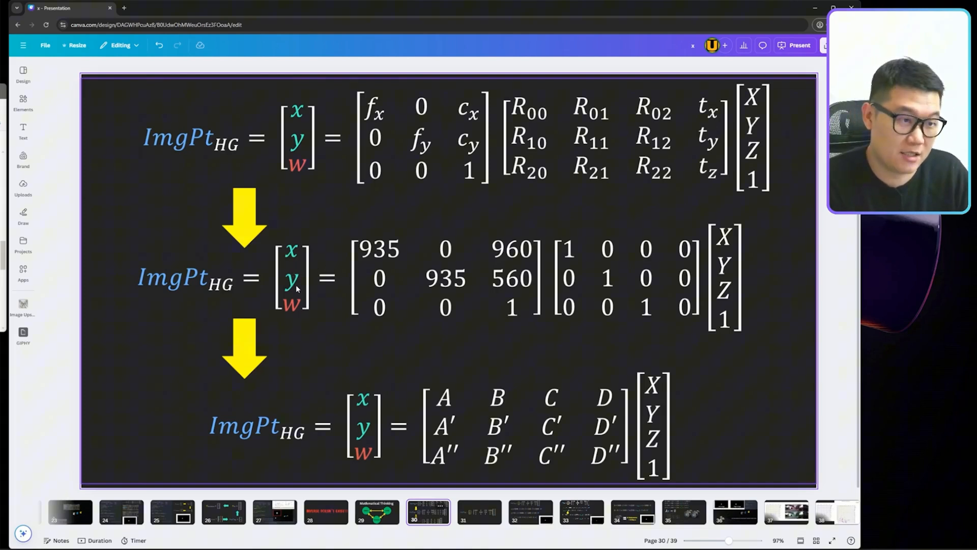
{"action": "mouse_move", "coordinate": [526, 339]}
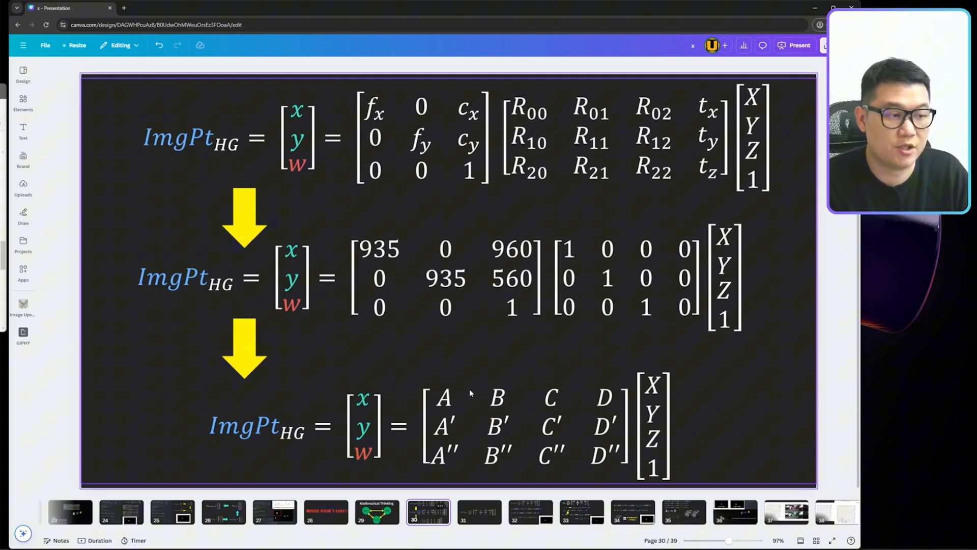
{"action": "left_click", "coordinate": [478, 512]}
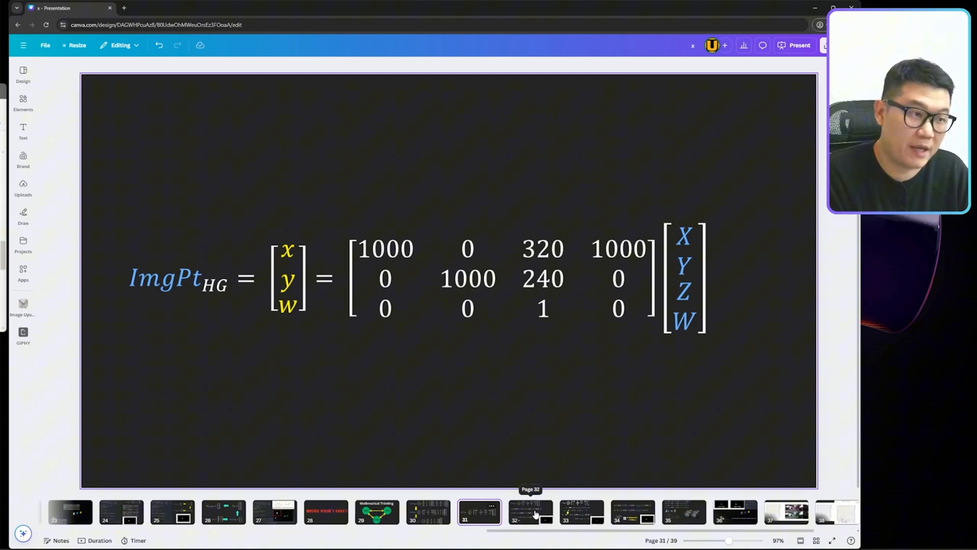
- Step through the expanded and rearranged equations to slide 34's '4 Unknowns + 2 Eqn.s' note
{"action": "left_click", "coordinate": [527, 518]}
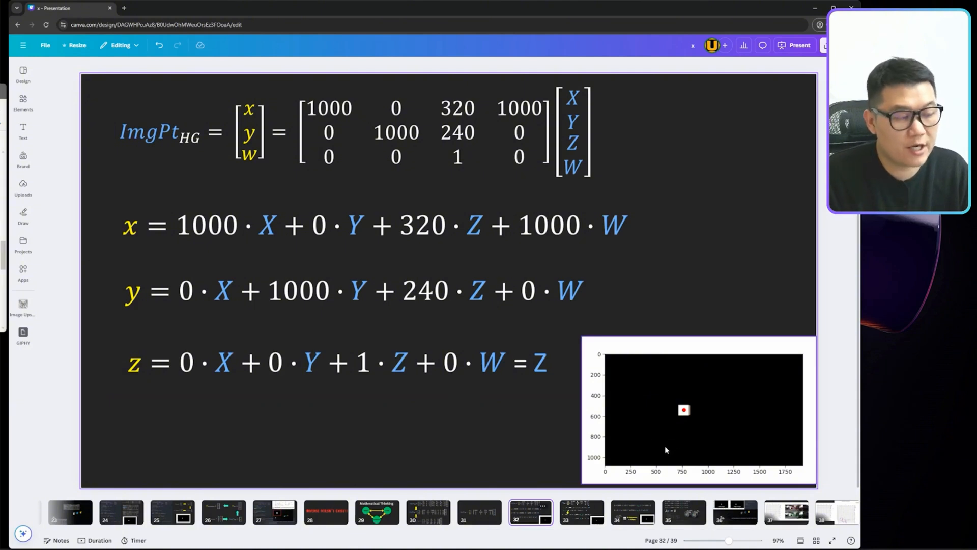
{"action": "left_click", "coordinate": [368, 289]}
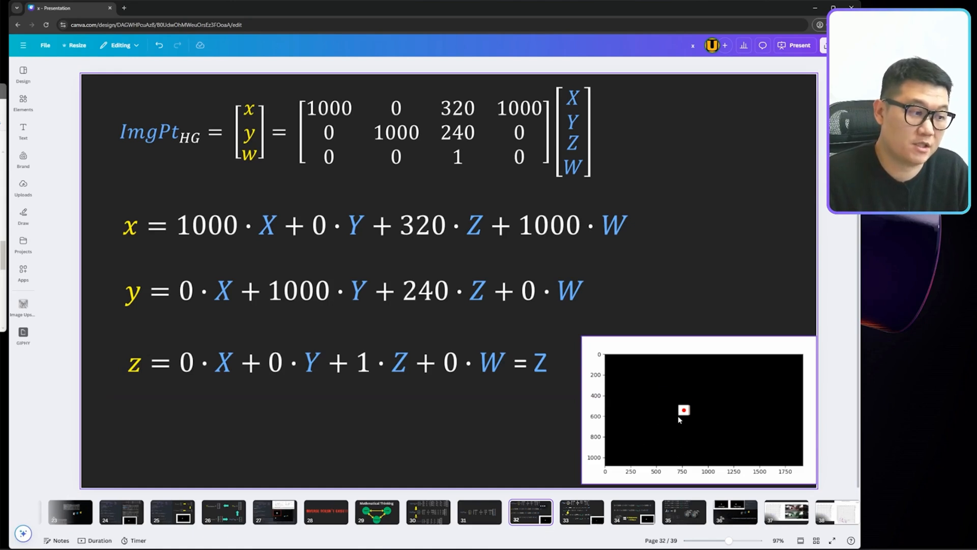
{"action": "left_click", "coordinate": [580, 519]}
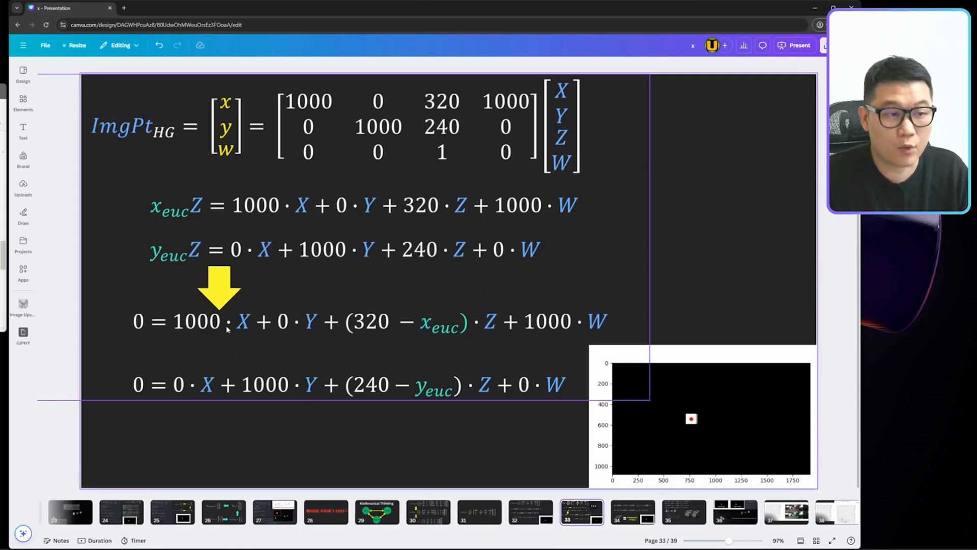
{"action": "left_click", "coordinate": [629, 522]}
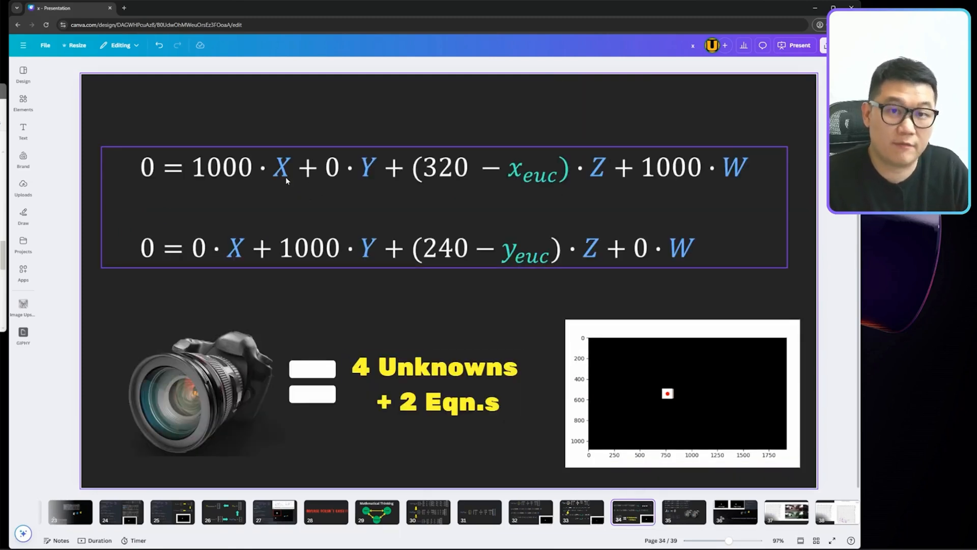
{"action": "mouse_move", "coordinate": [752, 167]}
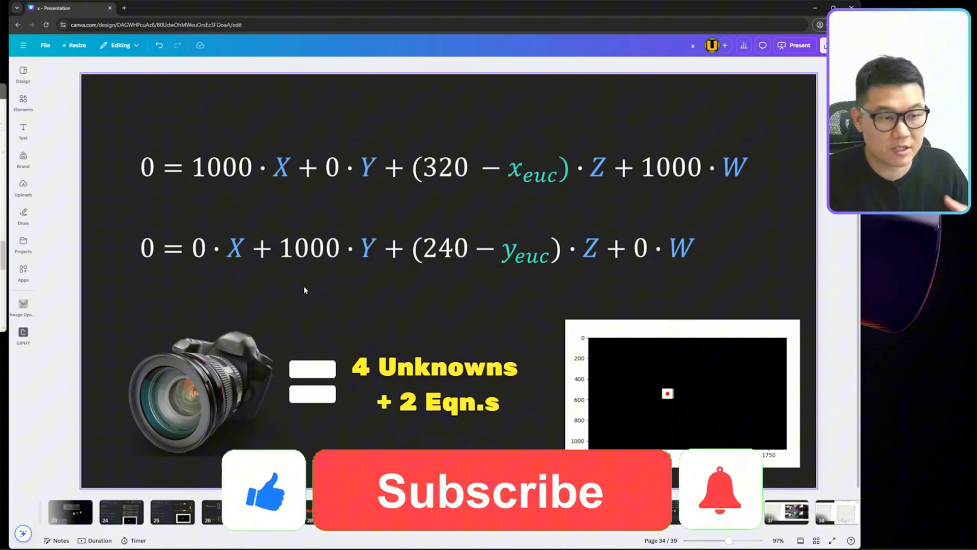
{"action": "left_click", "coordinate": [490, 495]}
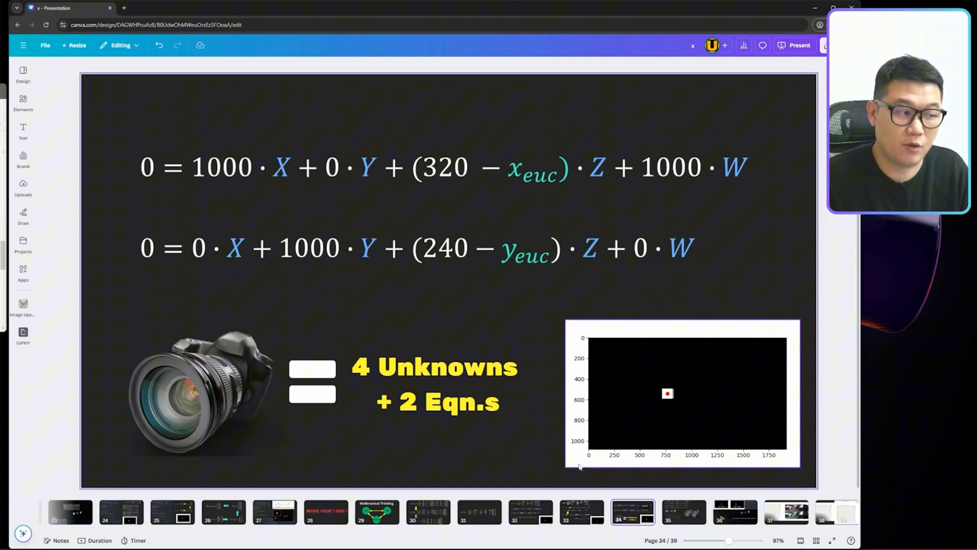
- Review slide 35's SVD code block, then go to slide 36's triangulated 3D point
{"action": "left_click", "coordinate": [681, 517]}
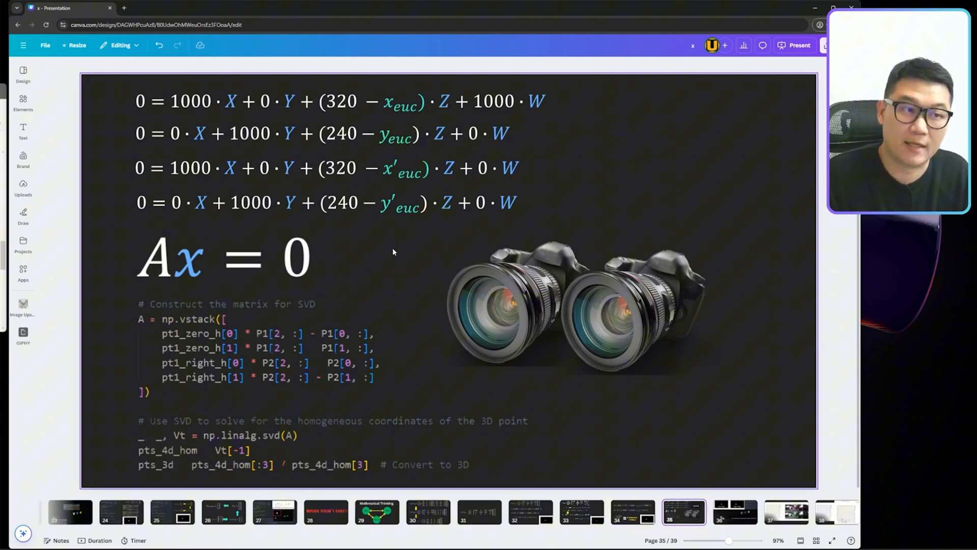
{"action": "left_click", "coordinate": [197, 208]}
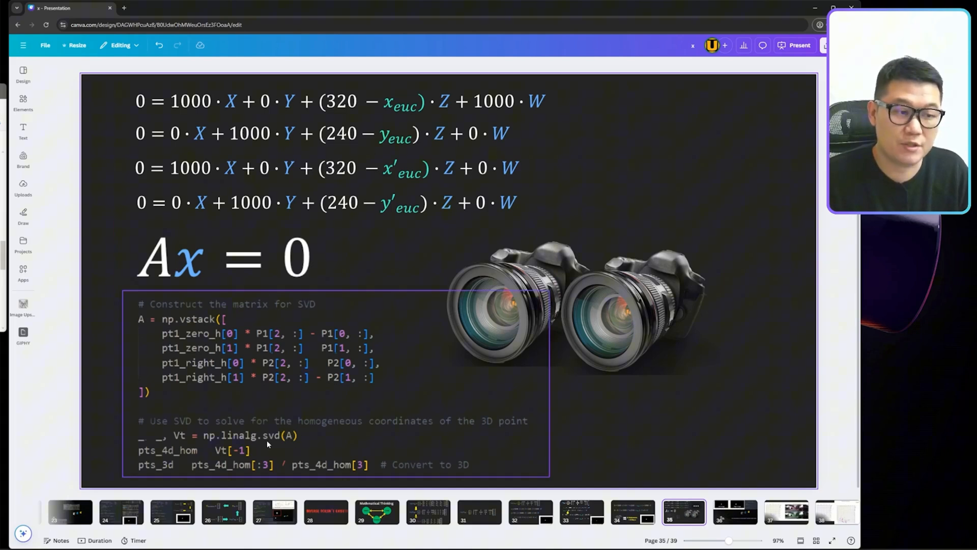
{"action": "mouse_move", "coordinate": [277, 448]}
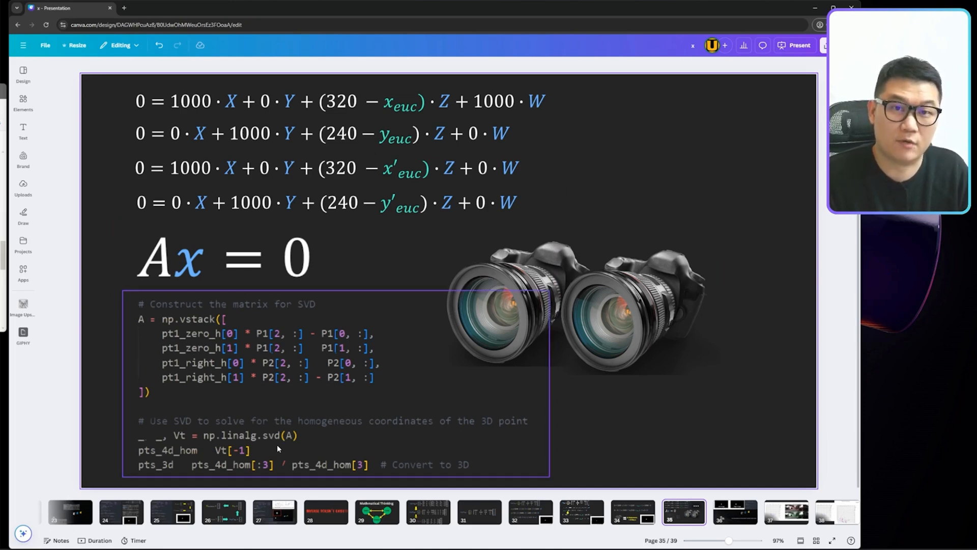
{"action": "left_click", "coordinate": [223, 257]}
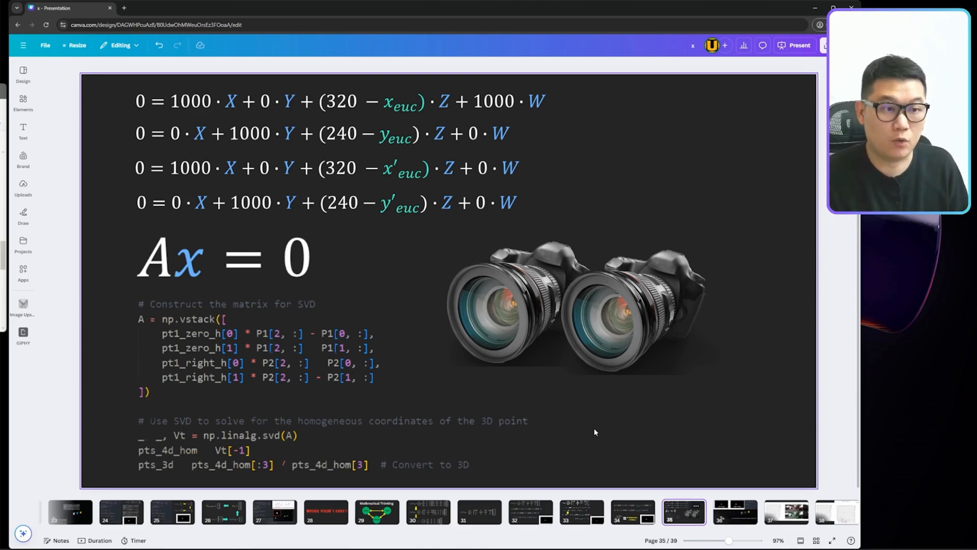
{"action": "left_click", "coordinate": [734, 513]}
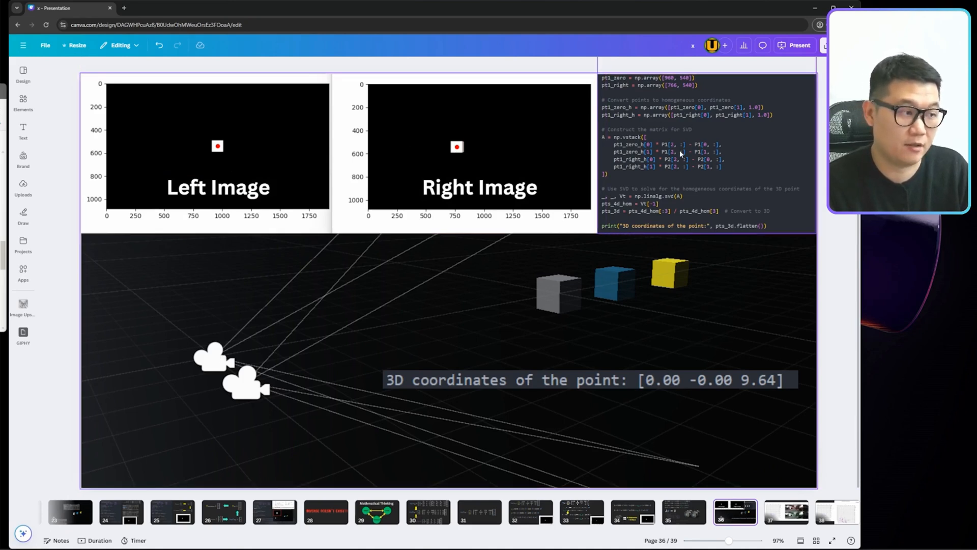
{"action": "left_click", "coordinate": [603, 384]}
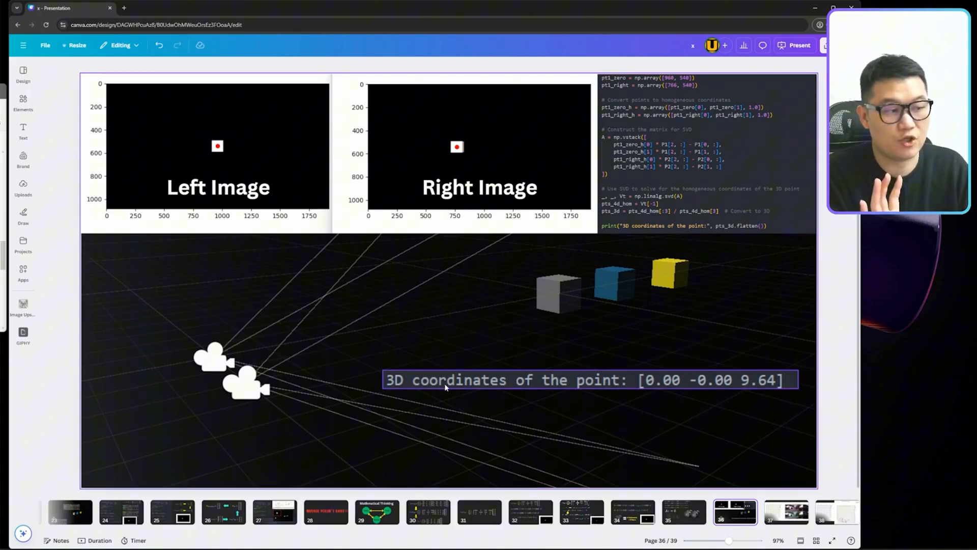
{"action": "mouse_move", "coordinate": [682, 391]}
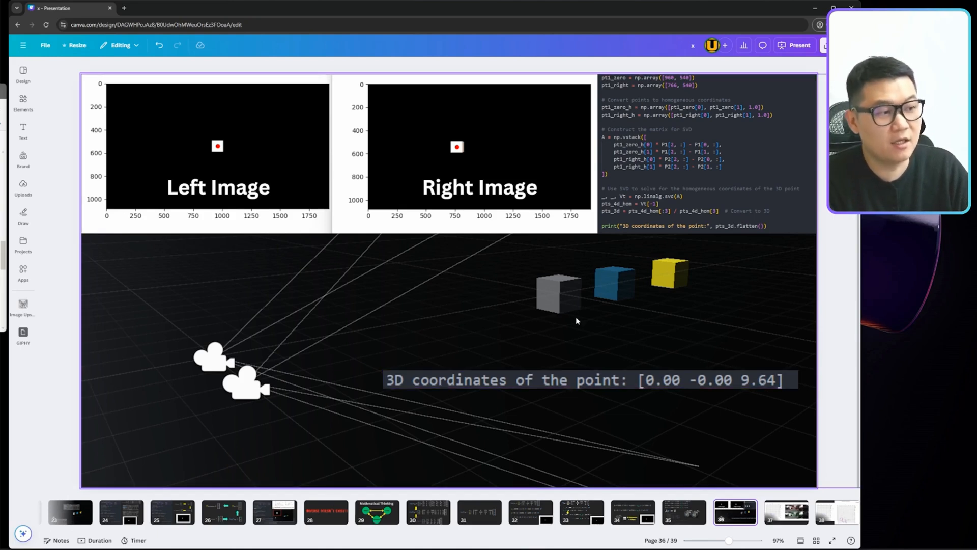
{"action": "mouse_move", "coordinate": [556, 283]}
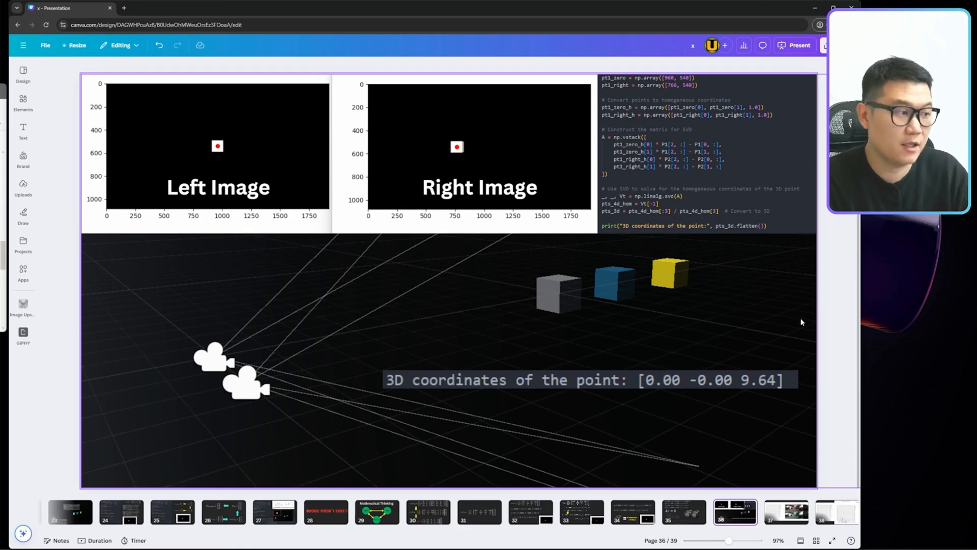
{"action": "mouse_move", "coordinate": [553, 297]}
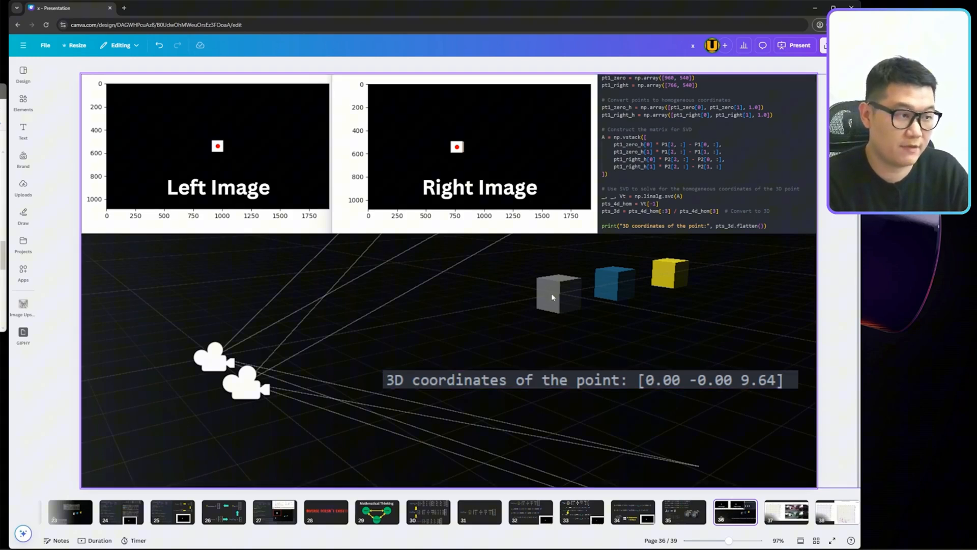
{"action": "left_click", "coordinate": [560, 380]}
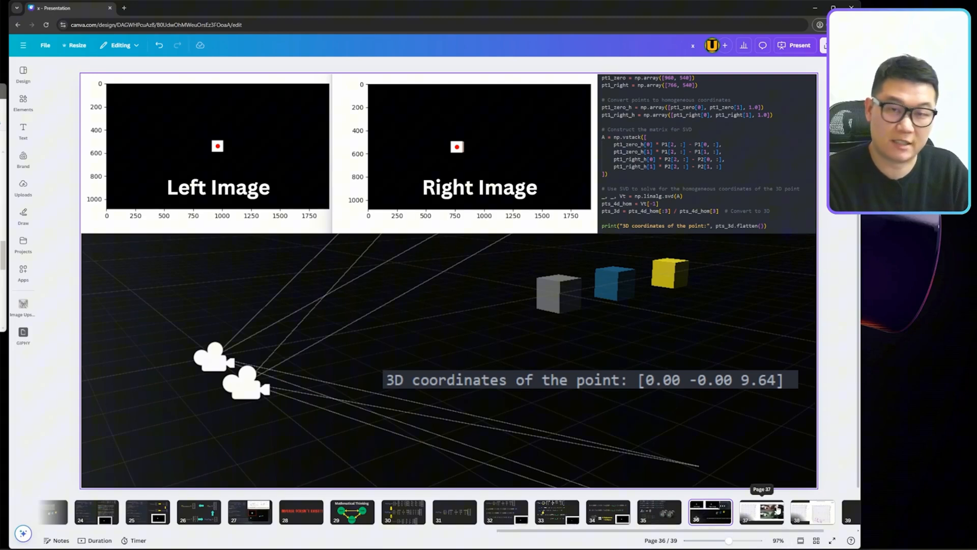
- View slide 37's feature matches and slide 38's point clouds, then return to slide 37
{"action": "left_click", "coordinate": [761, 517]}
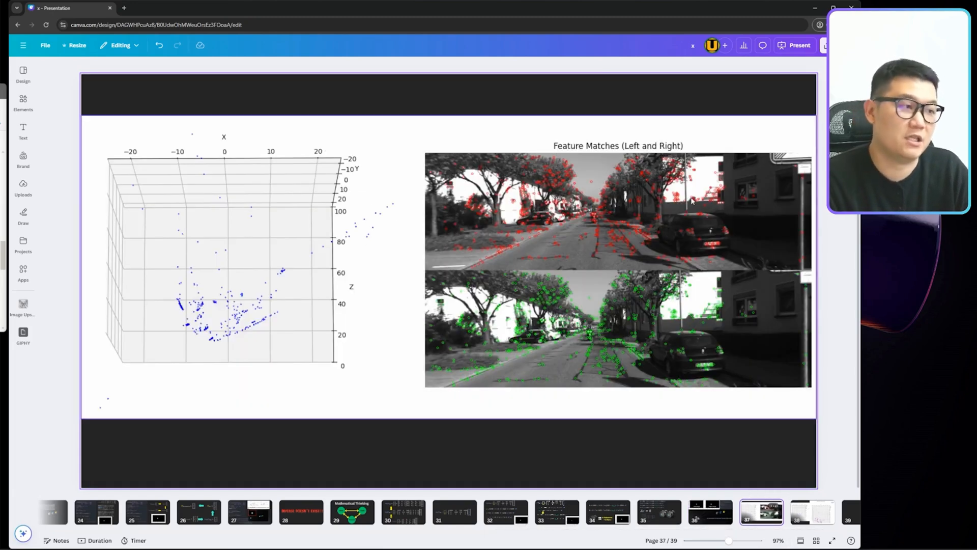
{"action": "mouse_move", "coordinate": [625, 253]}
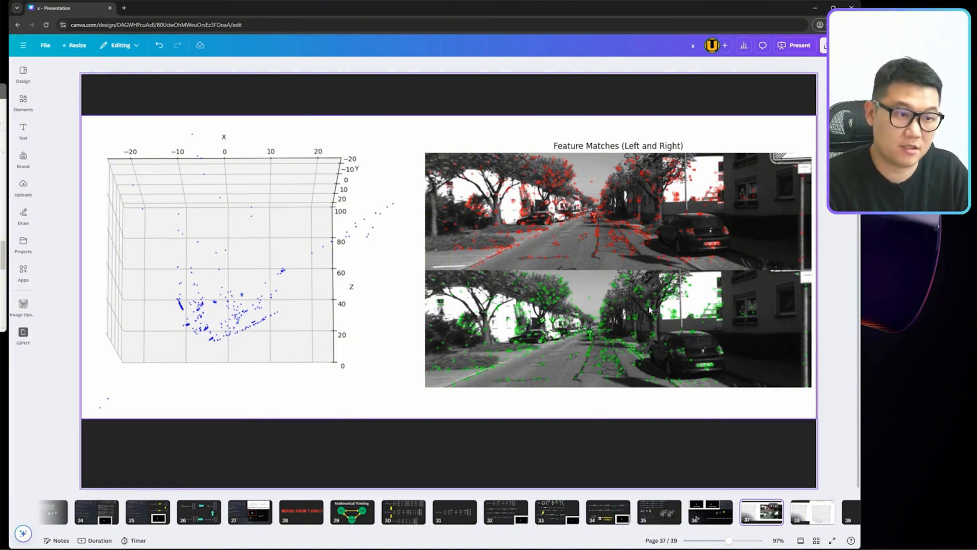
{"action": "mouse_move", "coordinate": [258, 338]}
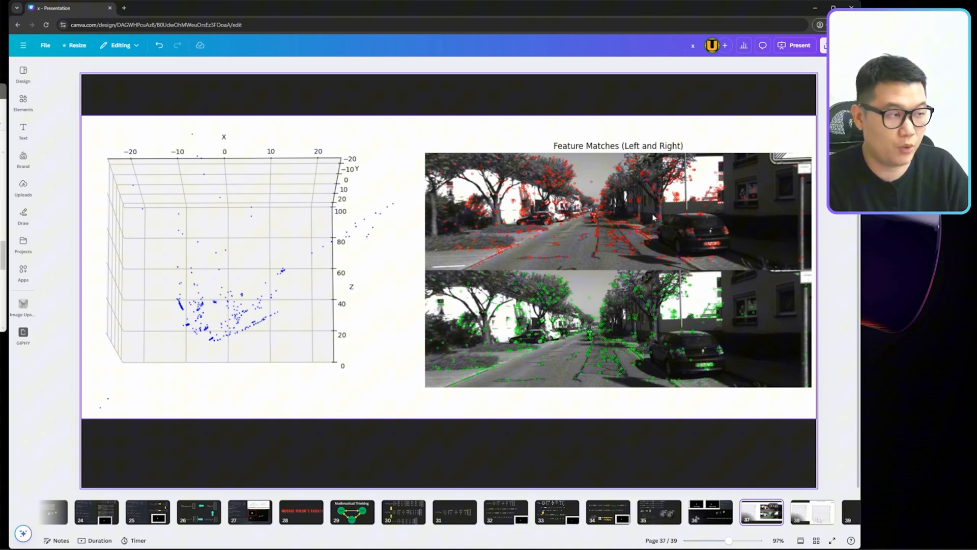
{"action": "mouse_move", "coordinate": [802, 518]}
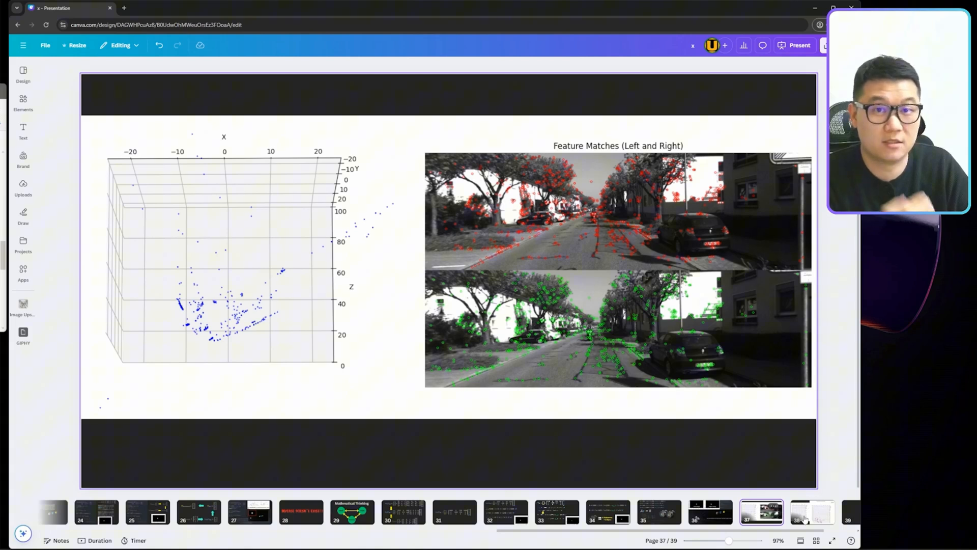
{"action": "left_click", "coordinate": [811, 519]}
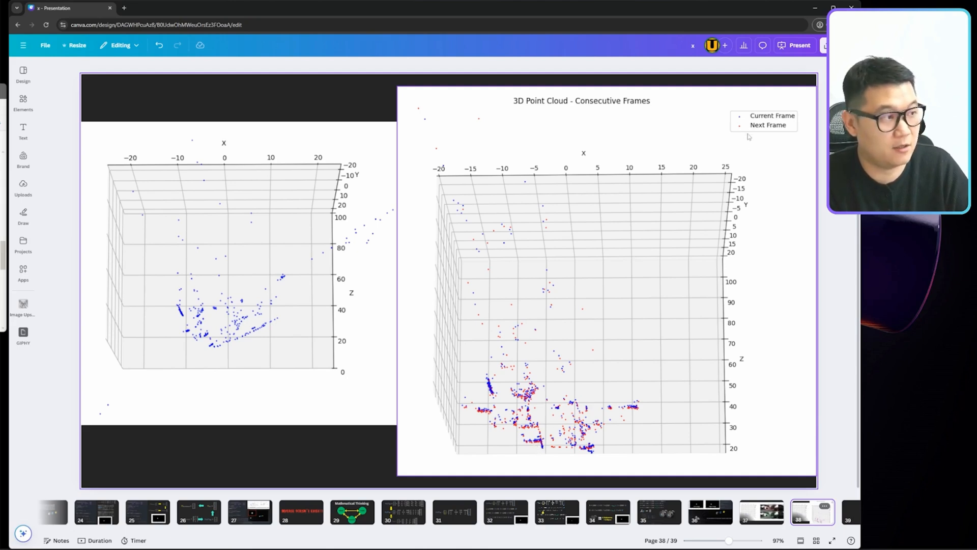
{"action": "mouse_move", "coordinate": [535, 449]}
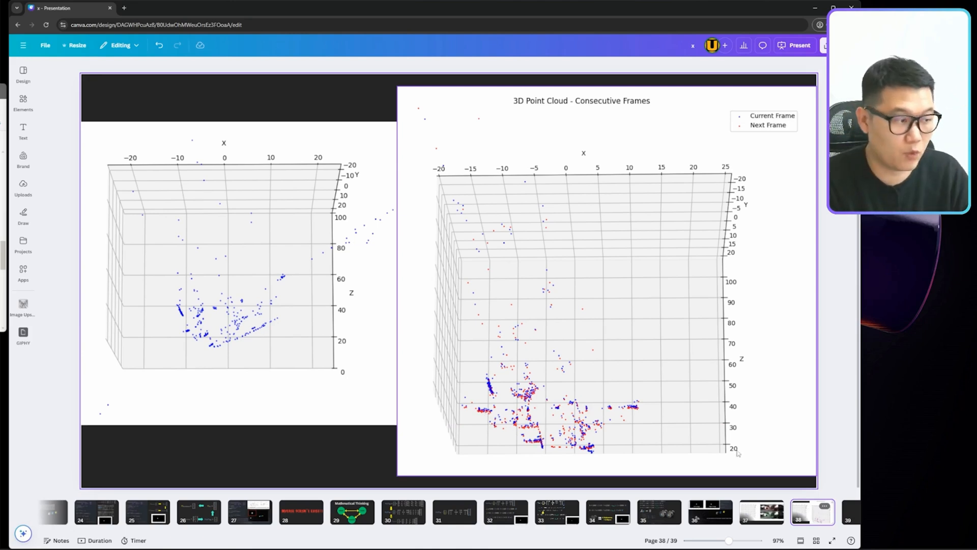
{"action": "left_click", "coordinate": [760, 512]}
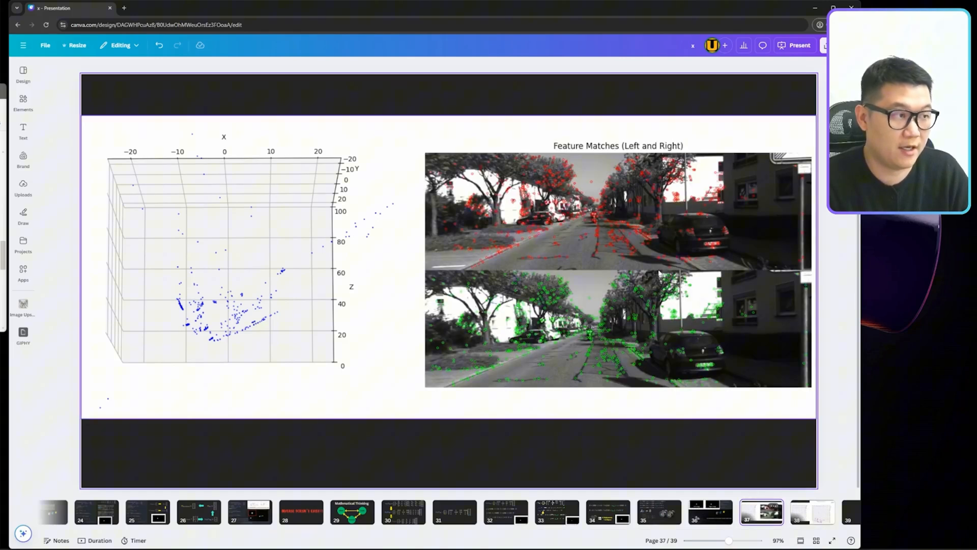